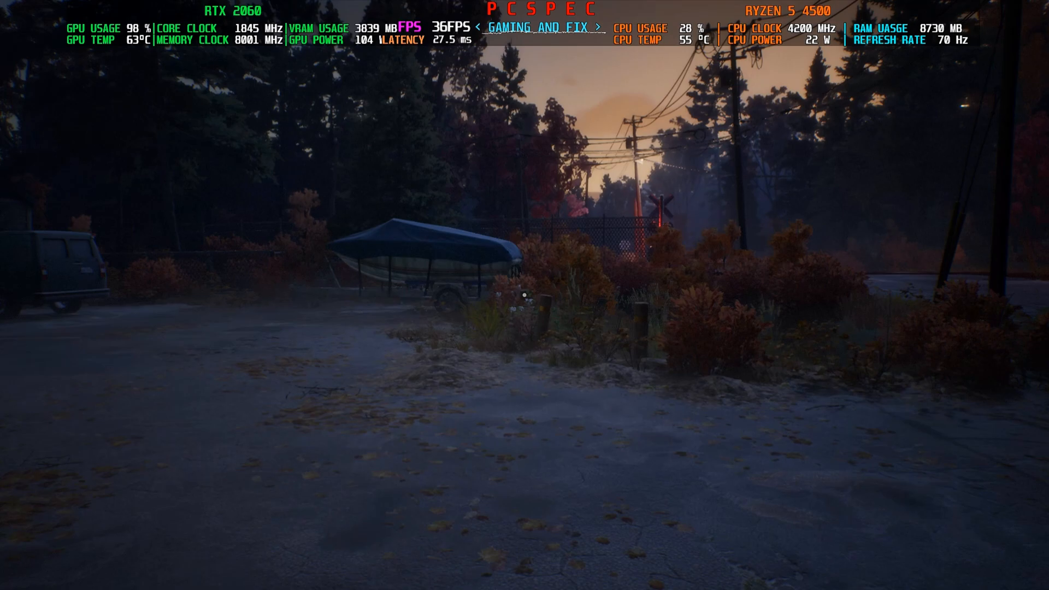
mouse_move(525, 295)
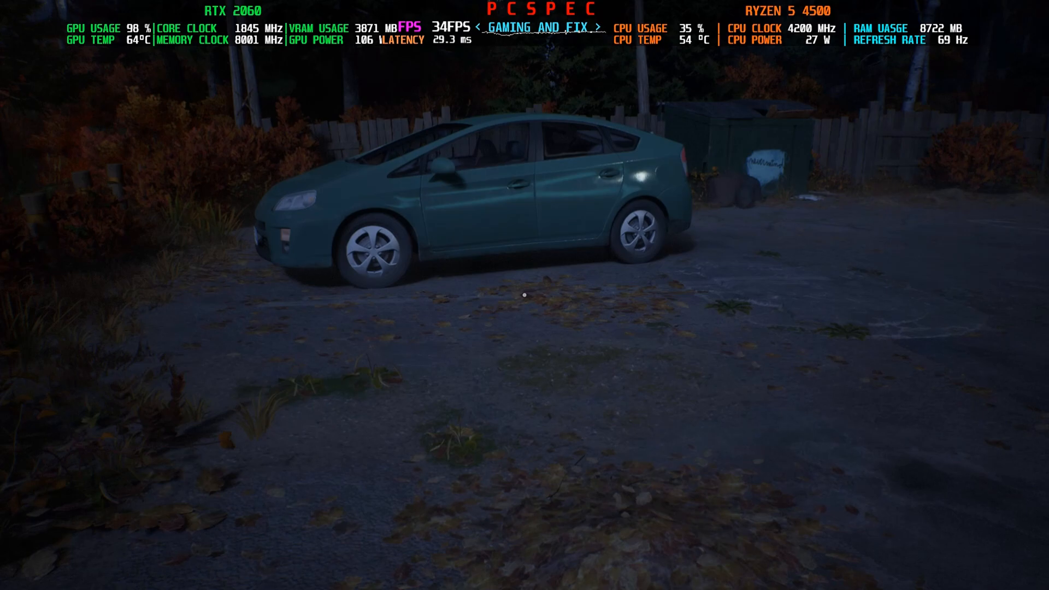
mouse_move(525, 295)
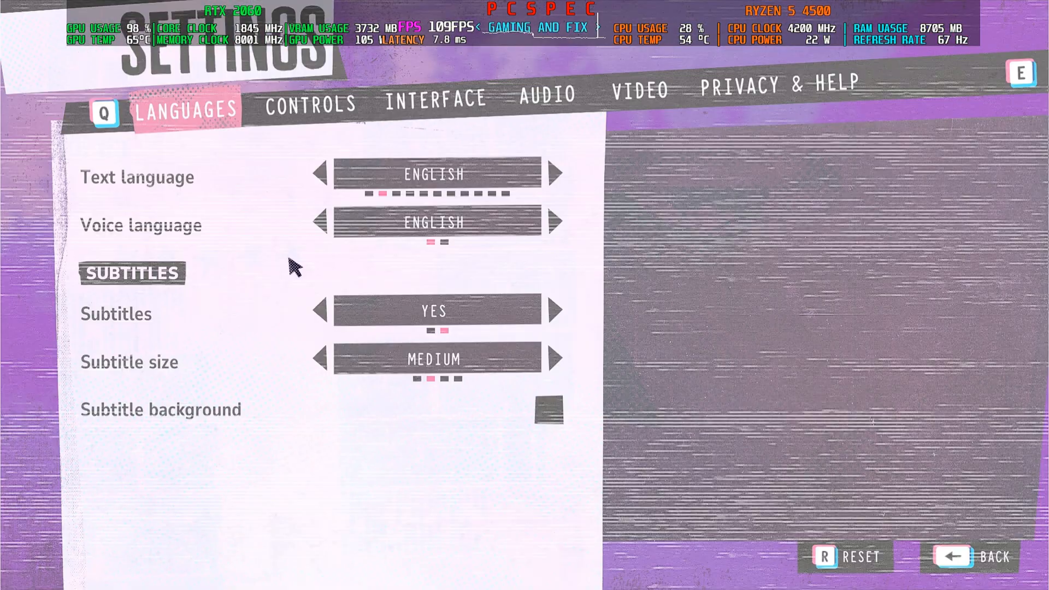
Step: In graphics settings, cycle Upscaling through AMD FSR 3 and NVIDIA DLSS, ending on Default
left_click(639, 89)
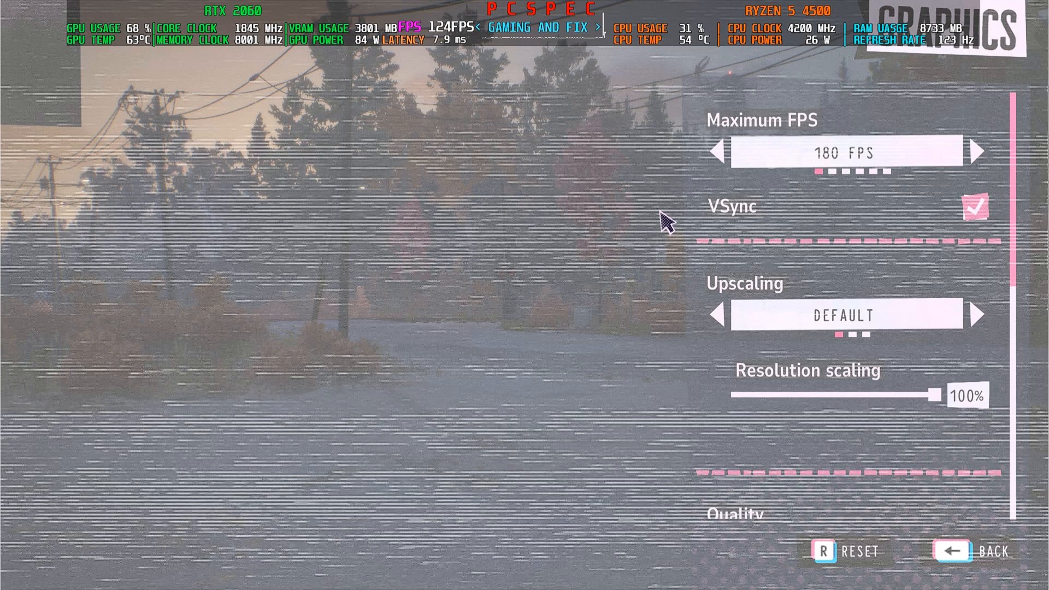
left_click(978, 315)
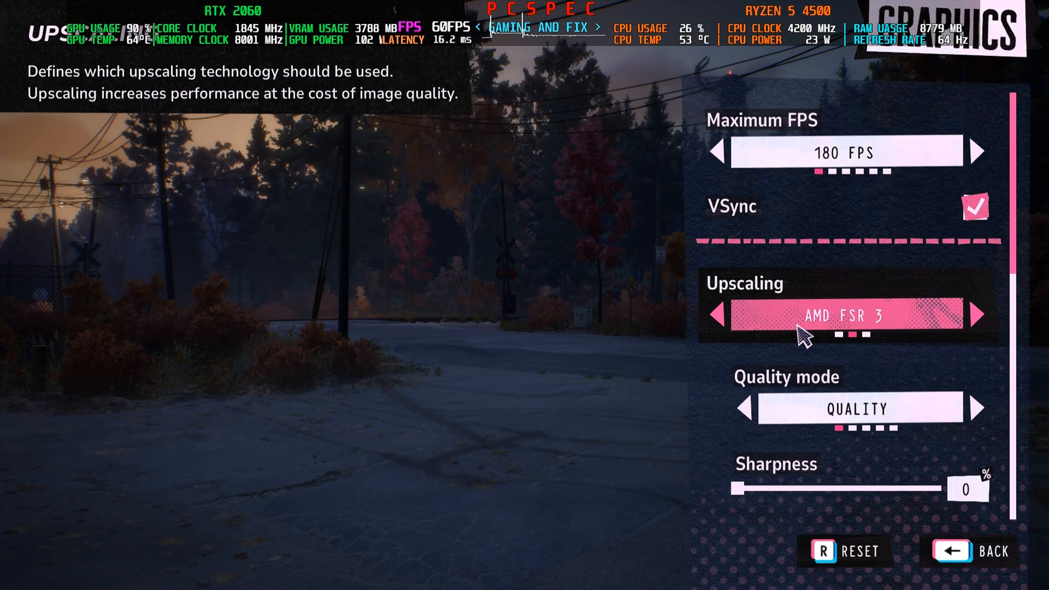
left_click(719, 315)
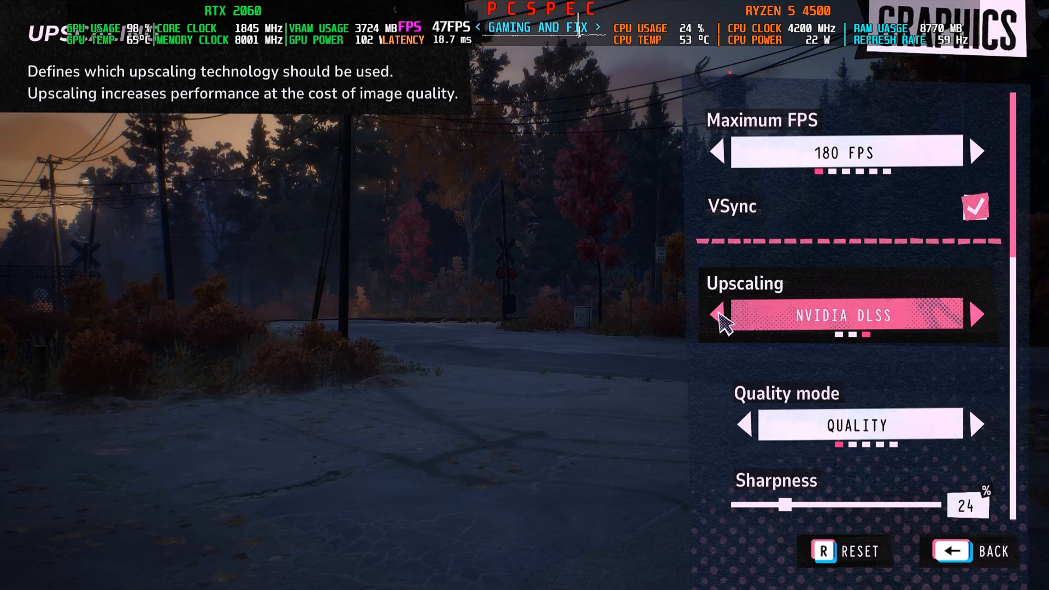
left_click(717, 315)
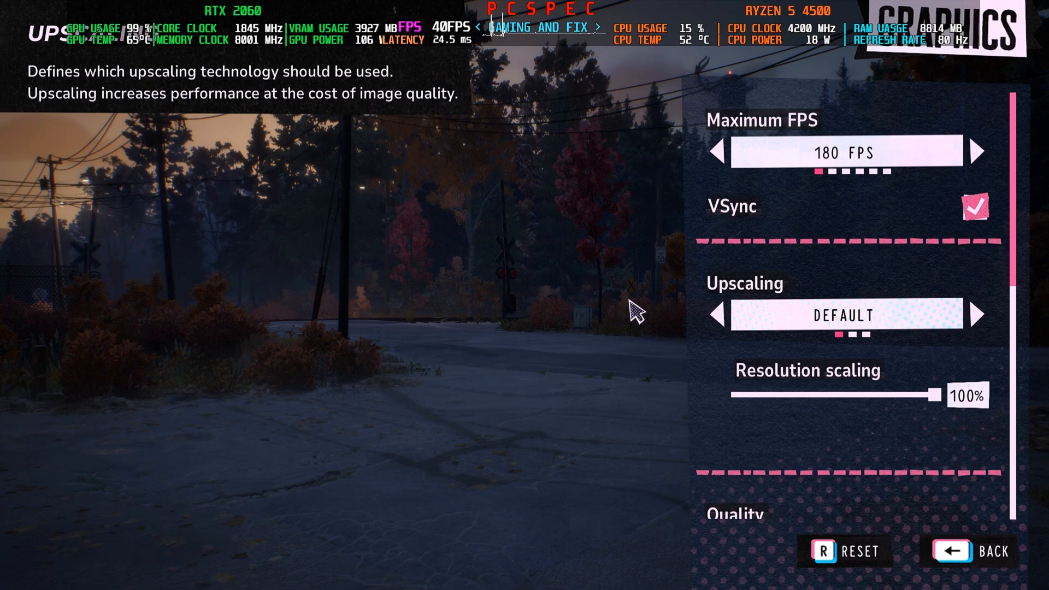
mouse_move(692, 309)
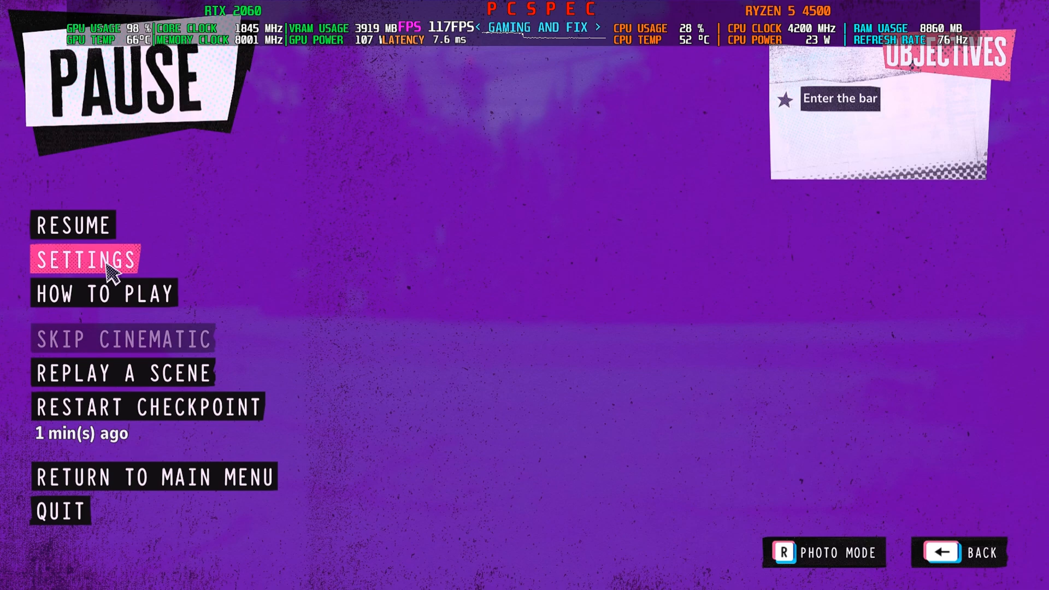
Step: Try AMD FSR 3 upscaling in Video settings, revert to Default, and quit the game
left_click(84, 261)
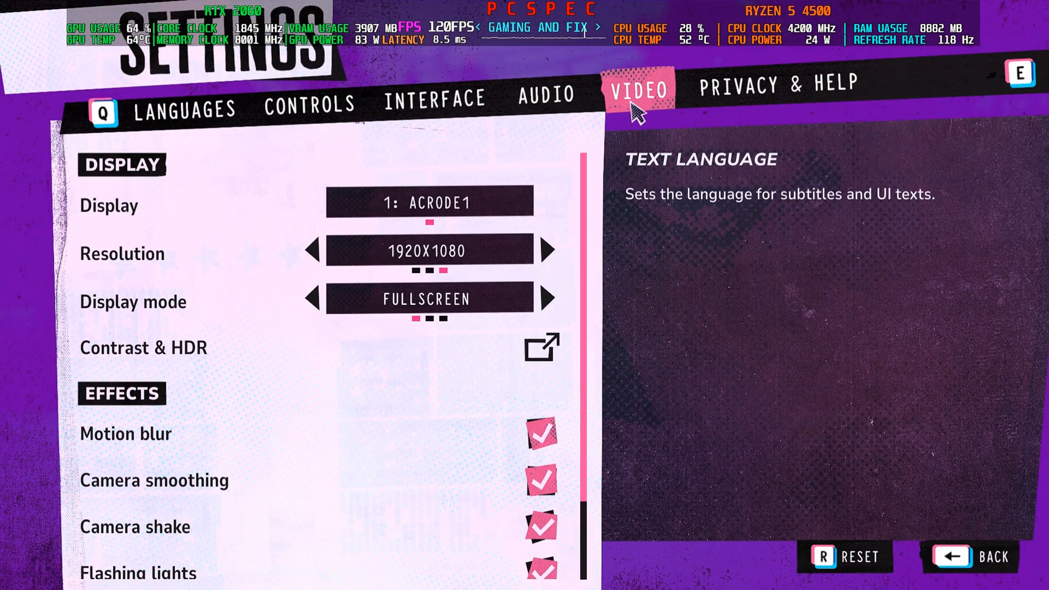
scroll("down", 3)
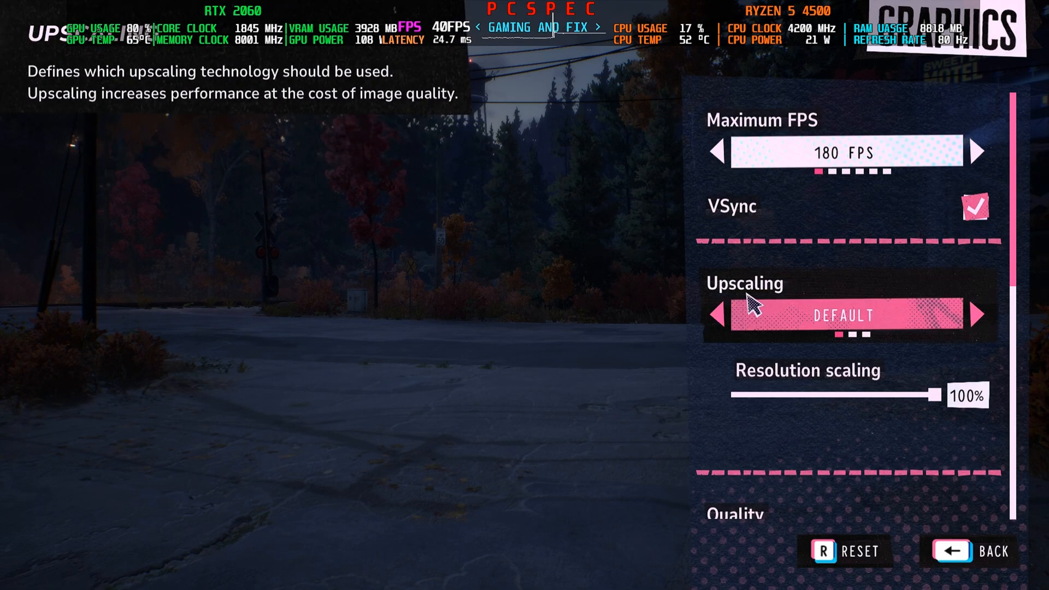
mouse_move(960, 324)
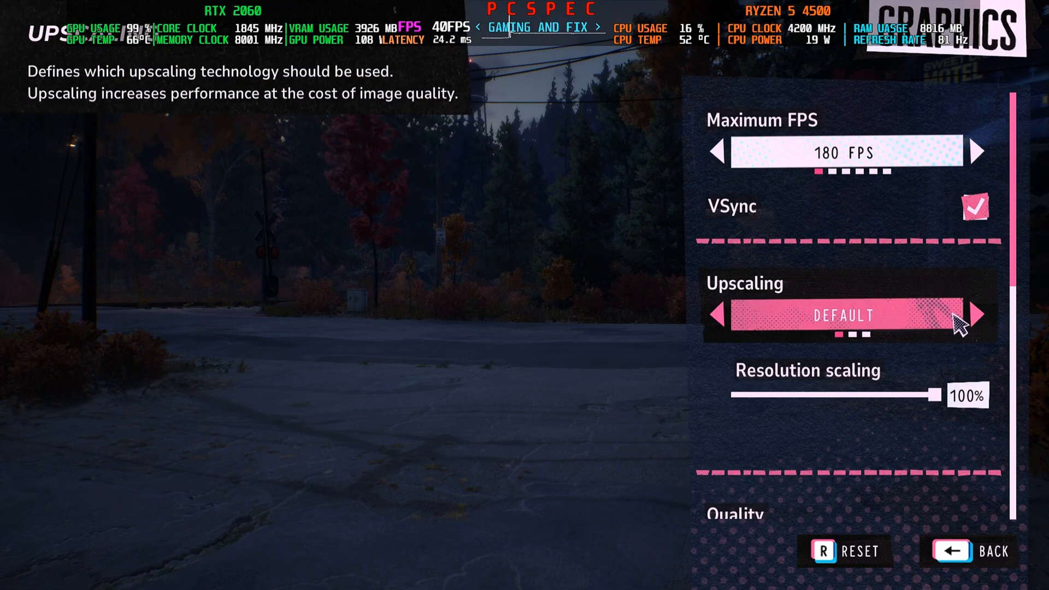
left_click(977, 315)
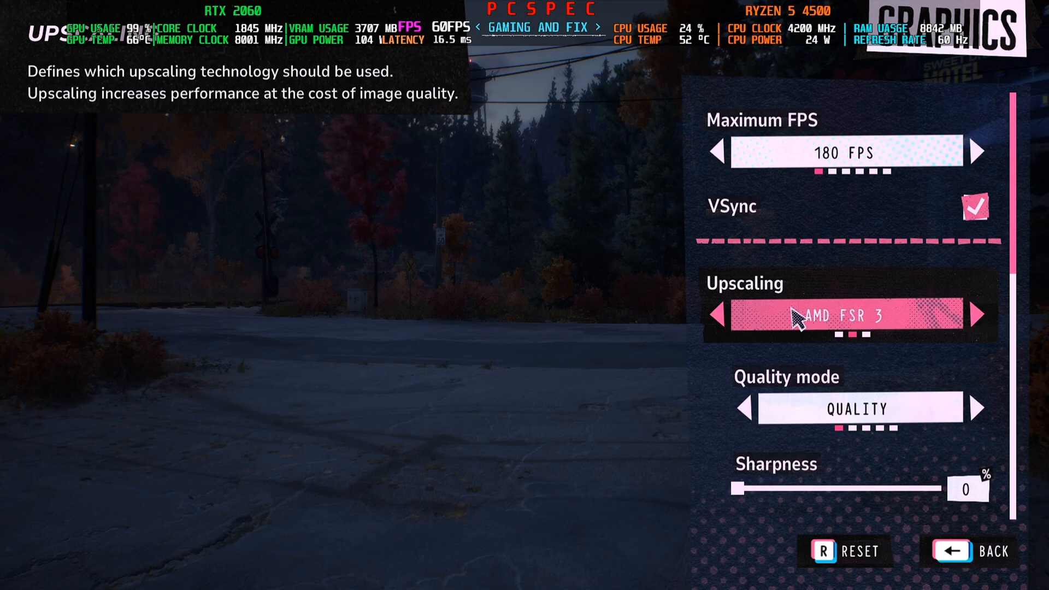
mouse_move(736, 328)
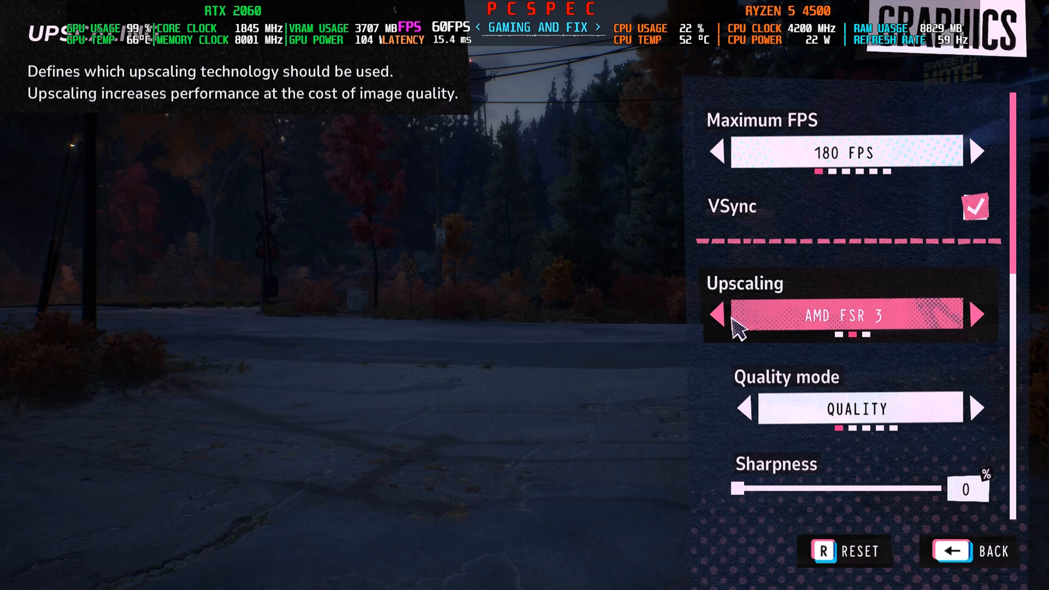
mouse_move(817, 318)
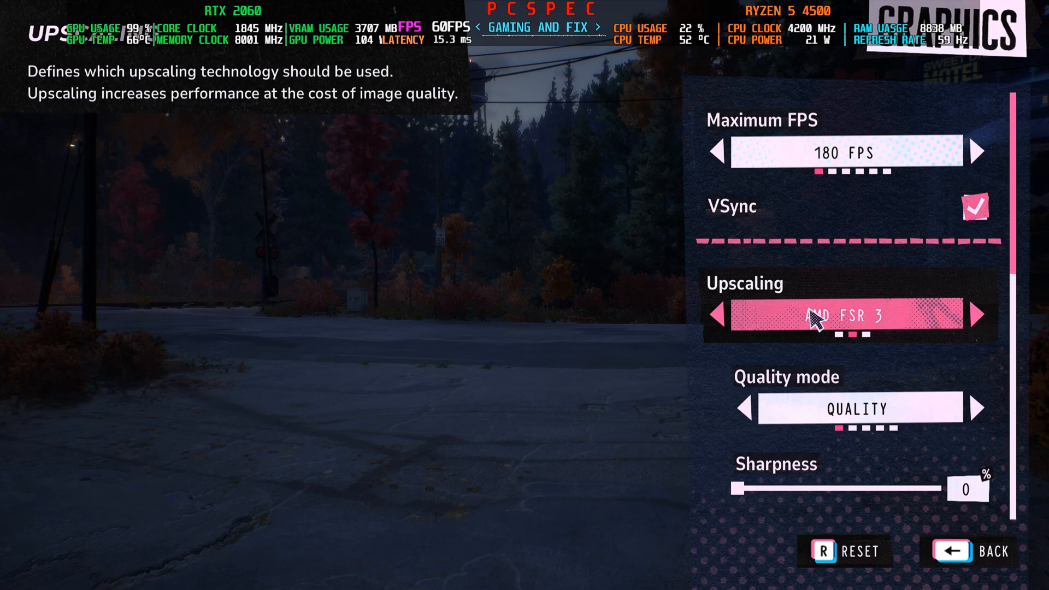
mouse_move(775, 346)
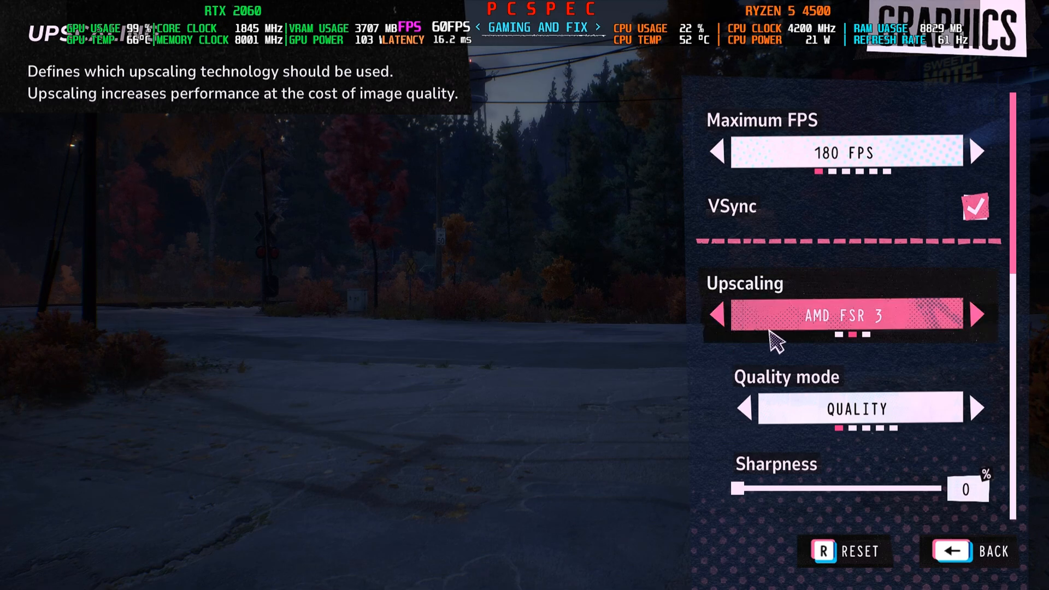
mouse_move(739, 335)
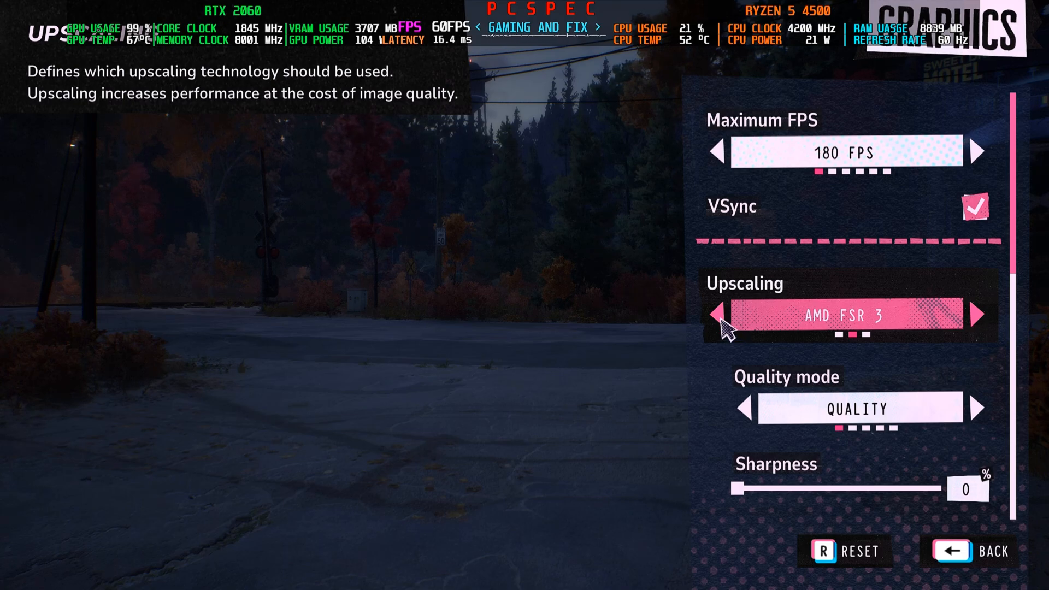
left_click(717, 315)
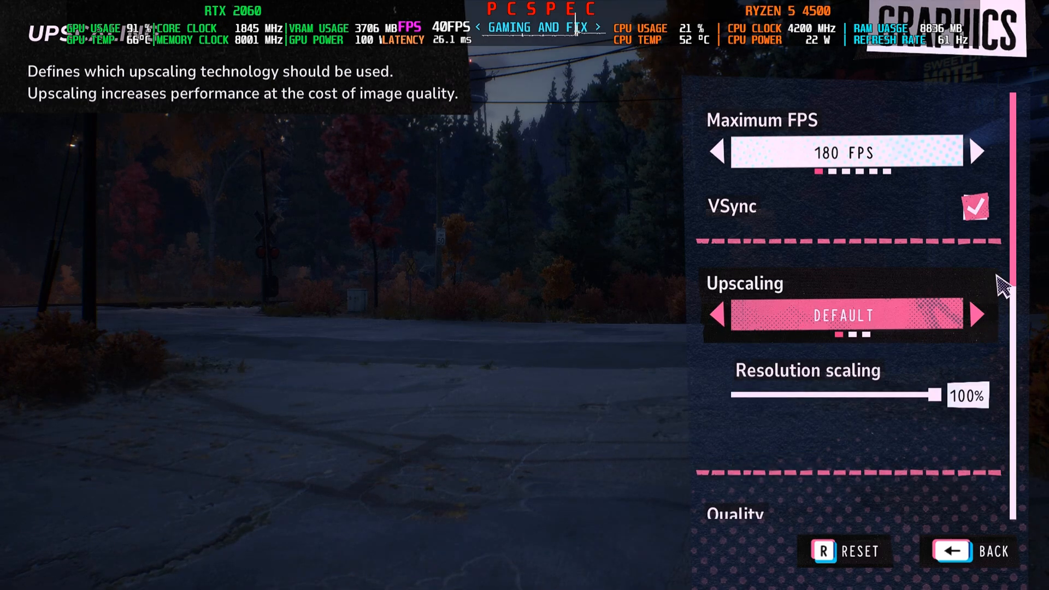
left_click(974, 552)
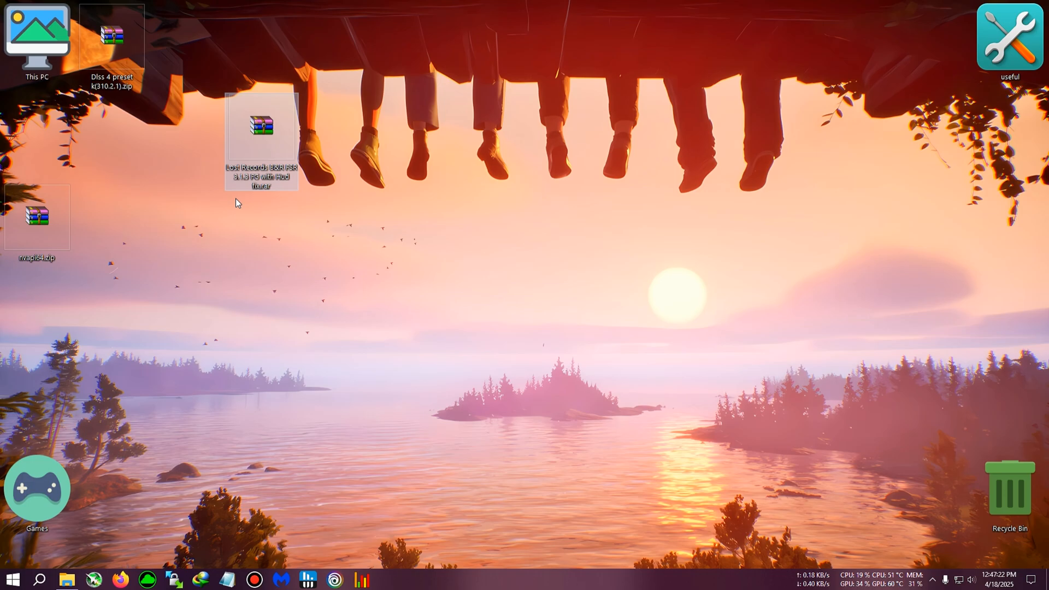
Step: Paste the OptiScaler files into E:\Lost Records - Bloom & Rage\UNI\Binaries\Win64 and run OptiScaler Setup.bat
left_click_drag(261, 127, 37, 128)
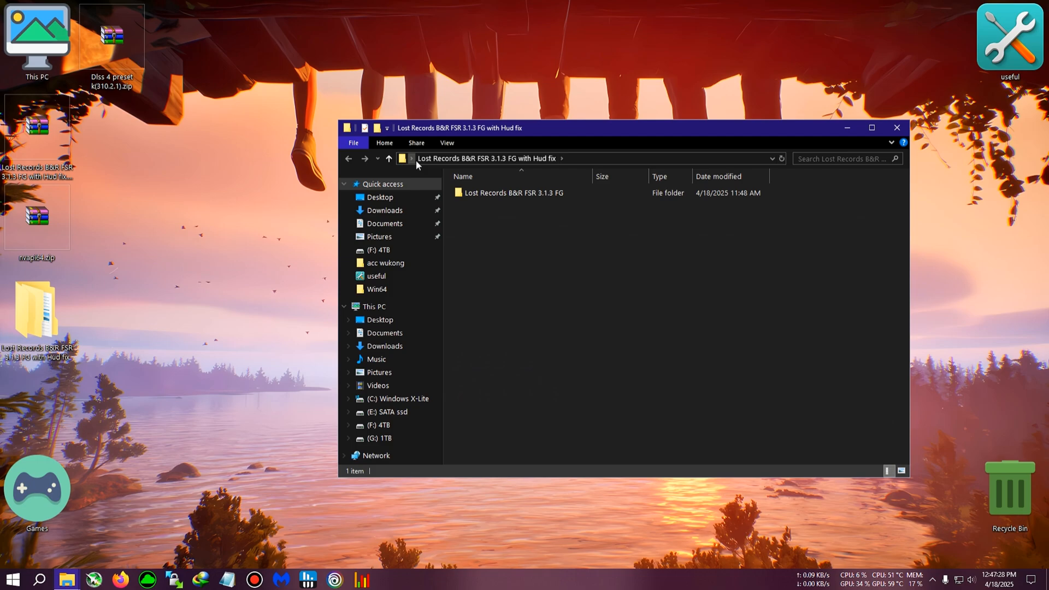
double_click(514, 193)
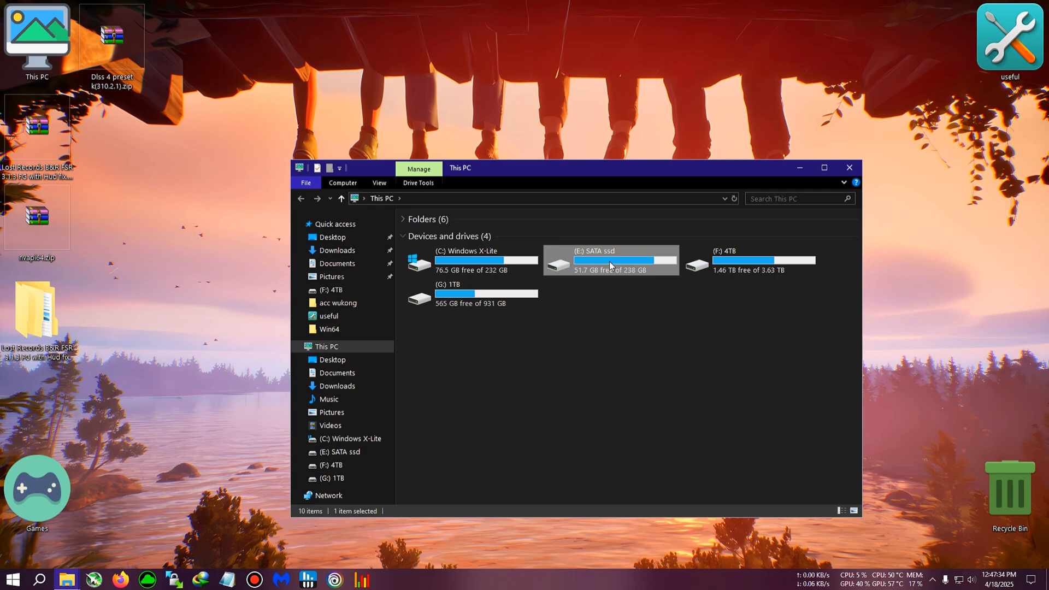
double_click(611, 262)
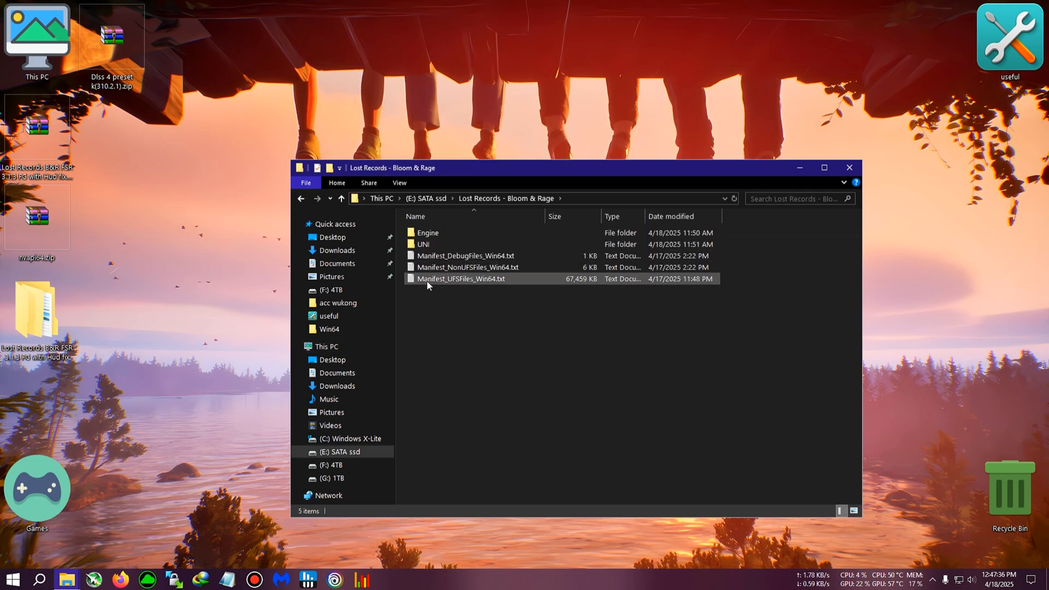
left_click(424, 244)
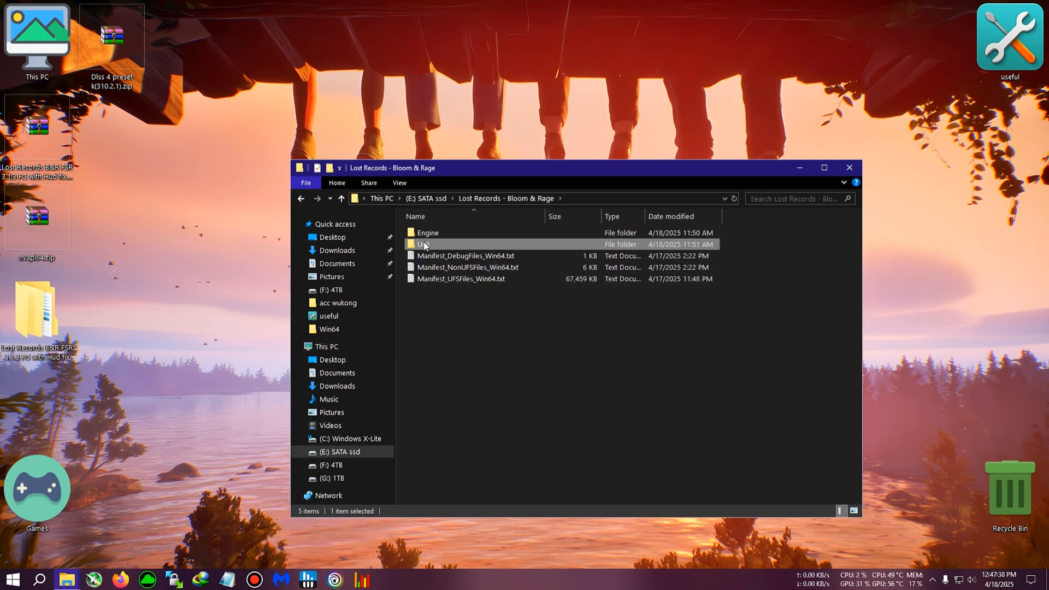
double_click(424, 244)
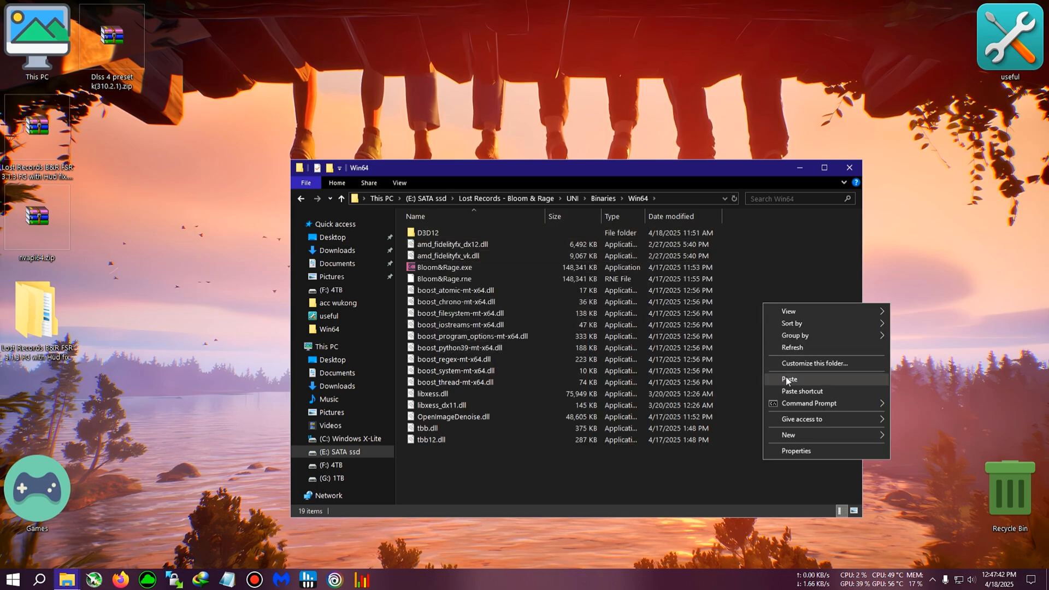
left_click(790, 378)
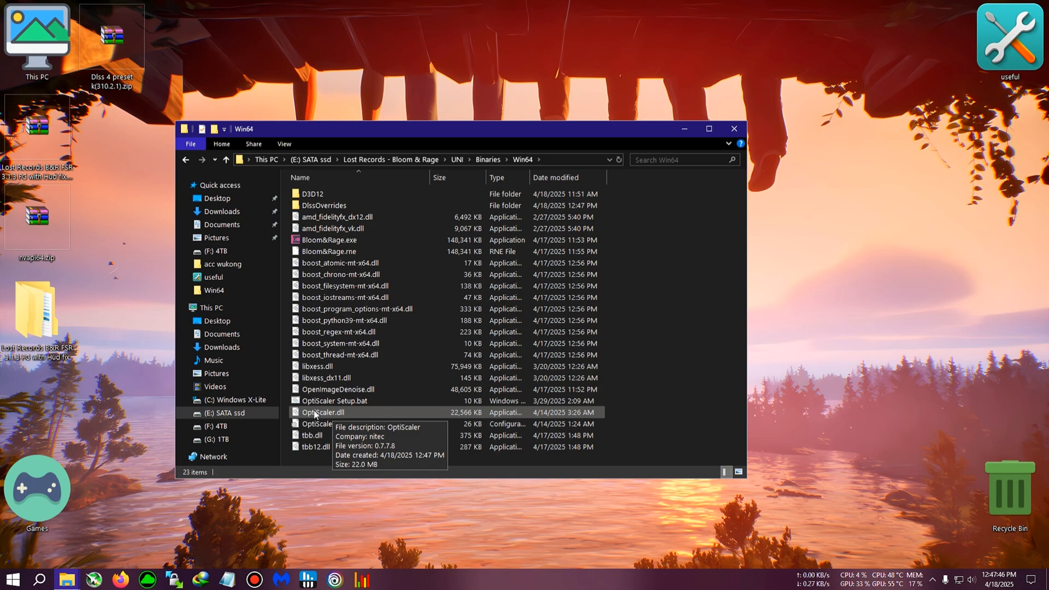
double_click(334, 400)
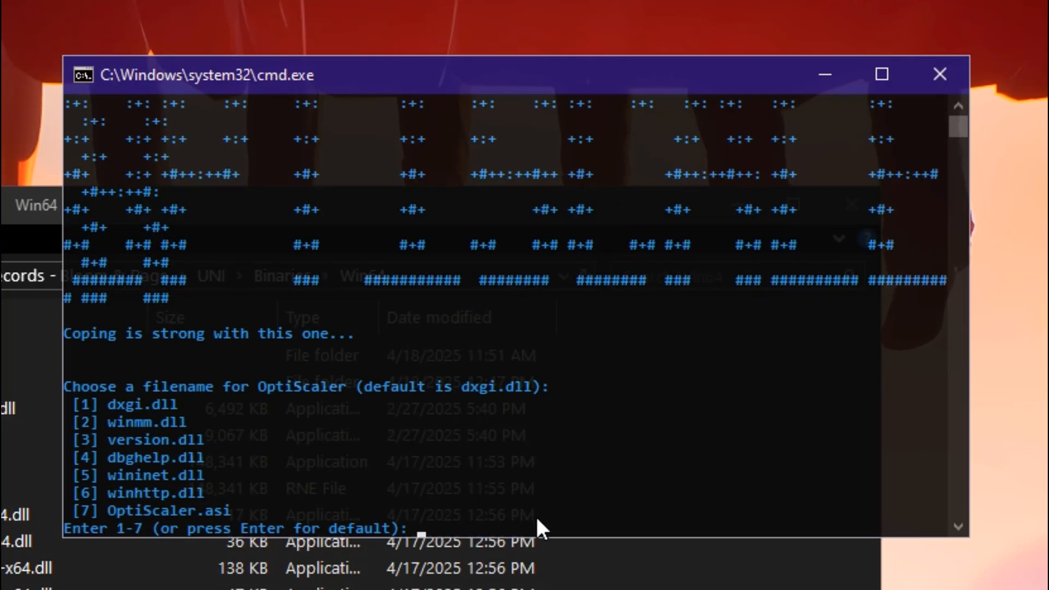
Step: Answer the setup prompts with 1 for dxgi.dll and 2 for Nvidia, then close Command Prompt
type("1")
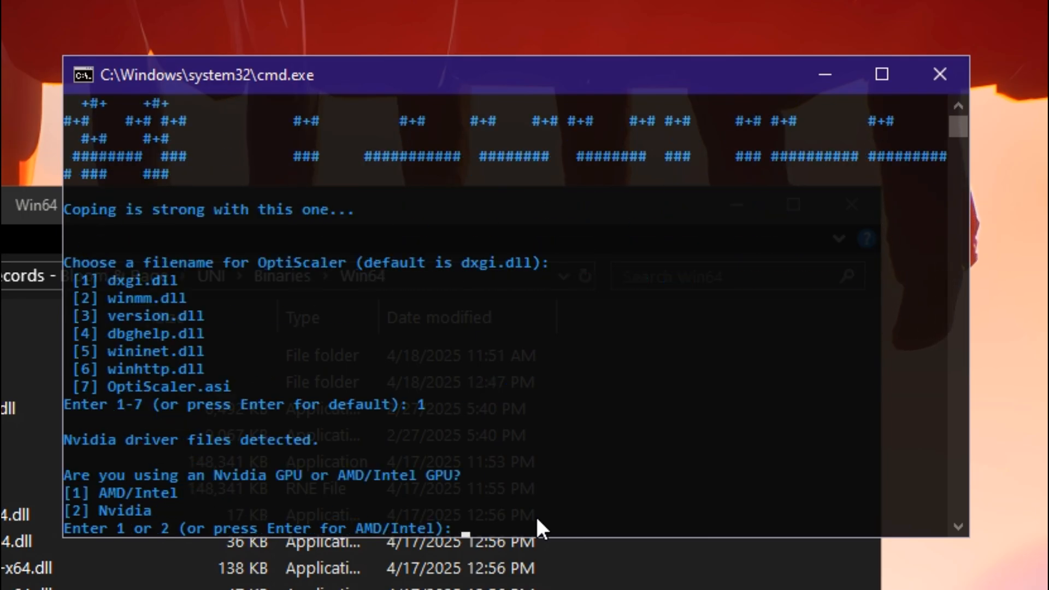
mouse_move(90, 499)
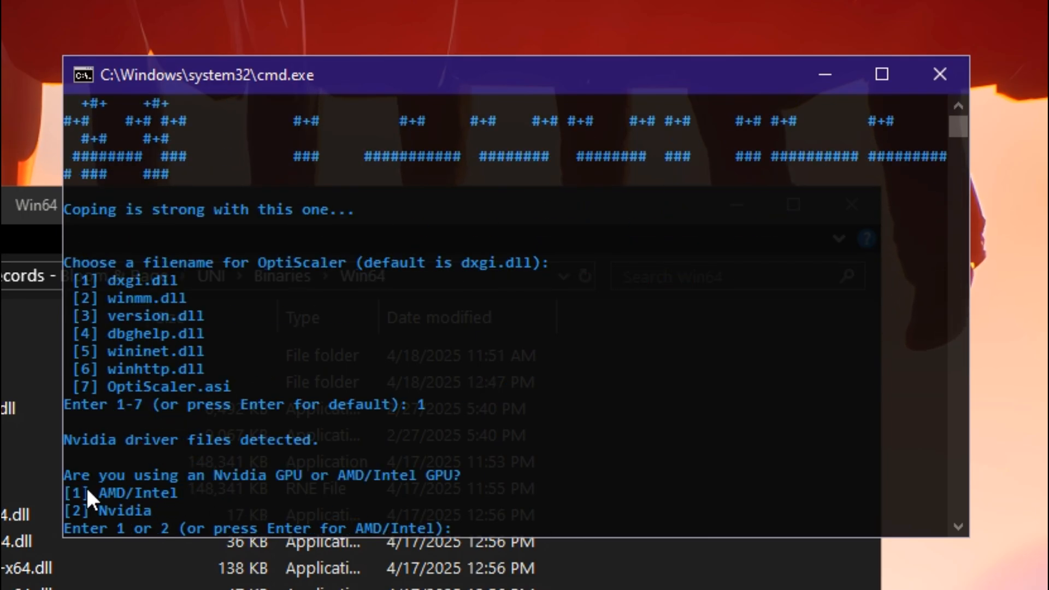
mouse_move(137, 516)
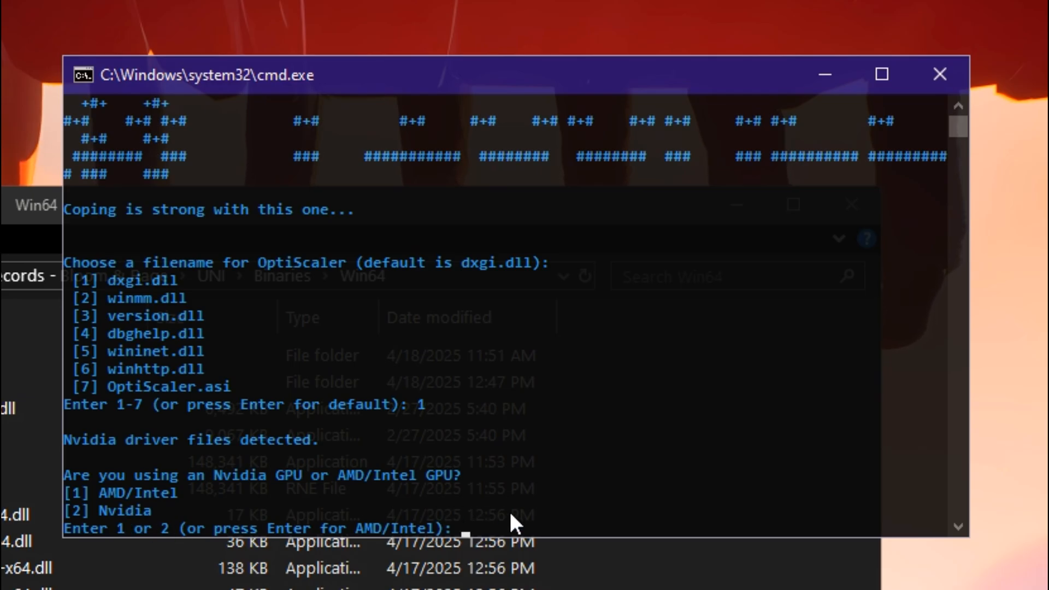
type("2")
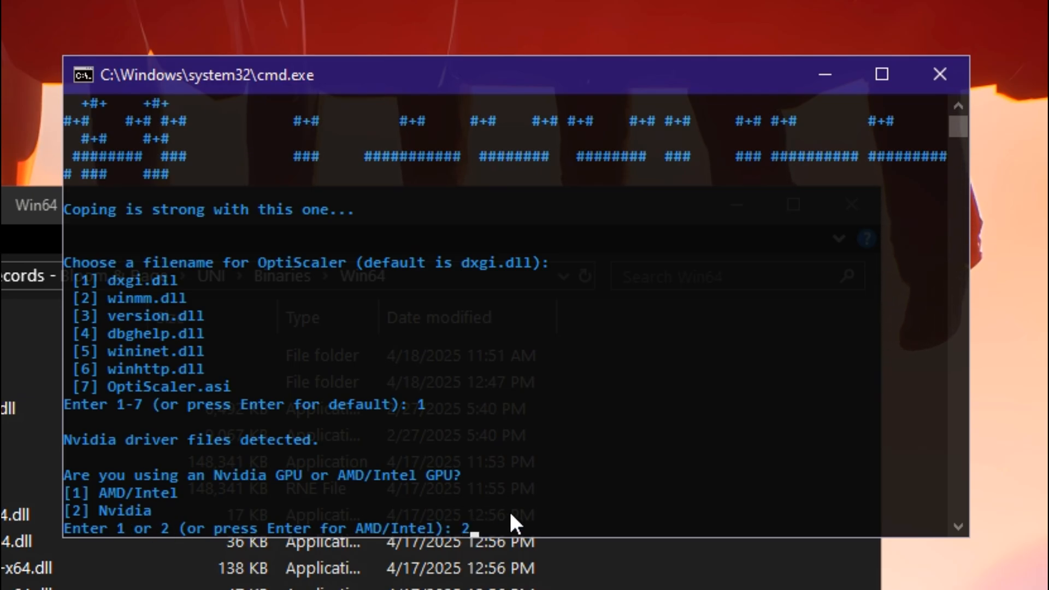
key("Return")
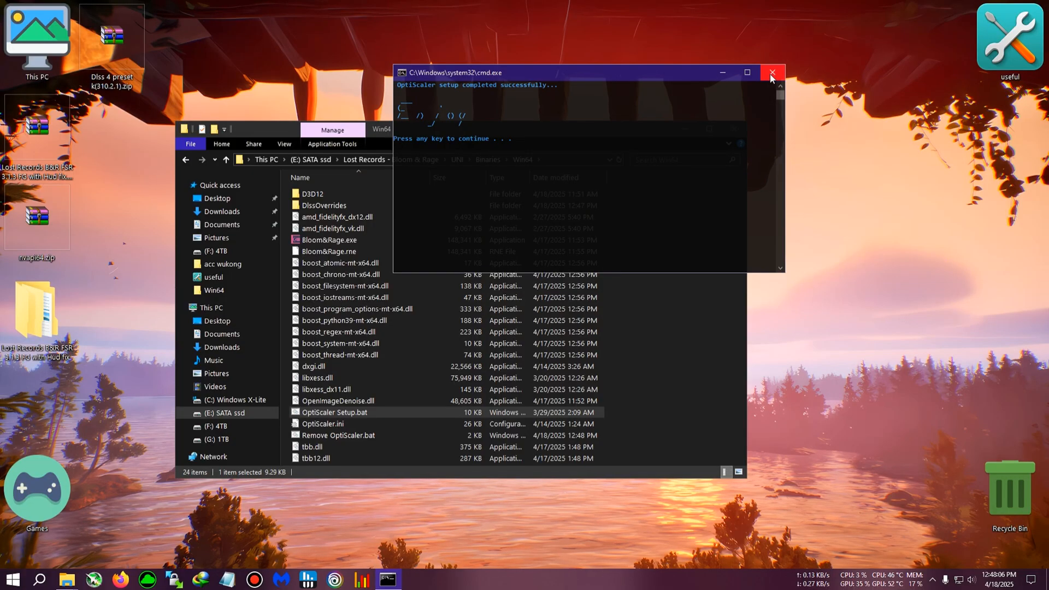
left_click(771, 72)
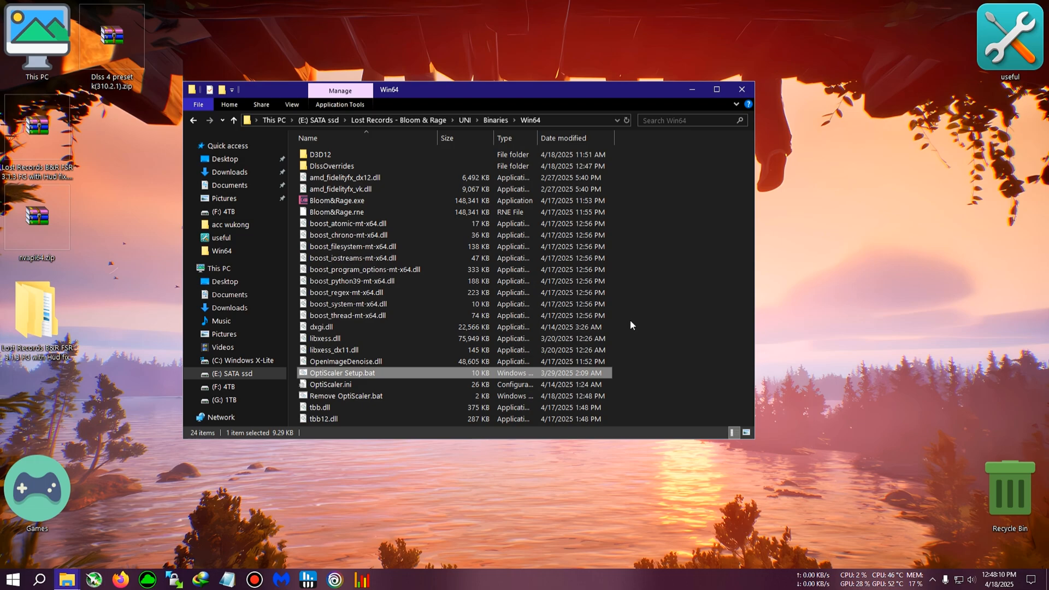
Step: Change FGType=auto to FGType=optifg in OptiScaler.ini and close Notepad
left_click(330, 384)
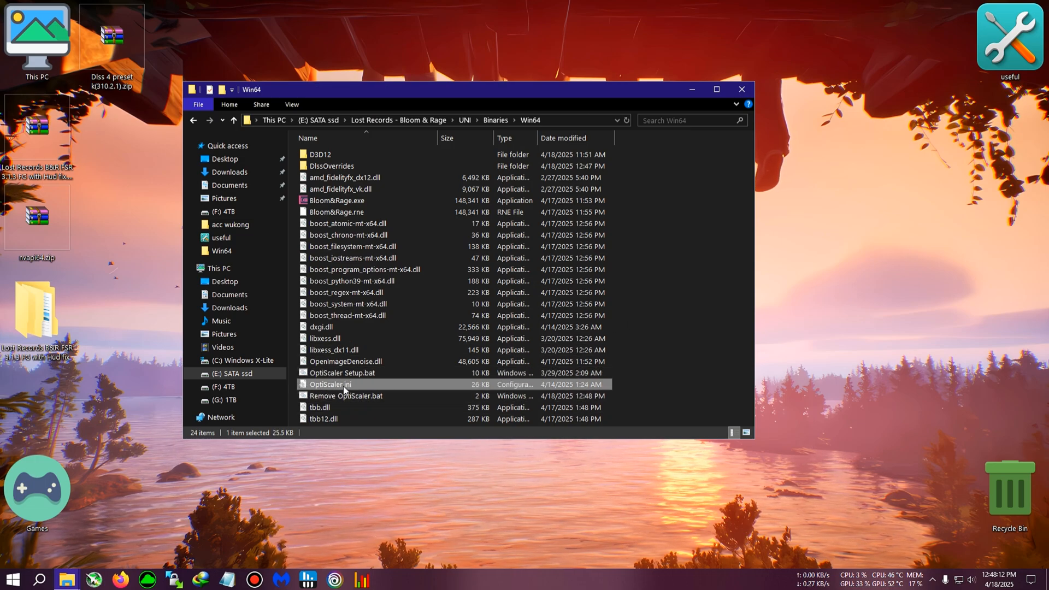
double_click(330, 384)
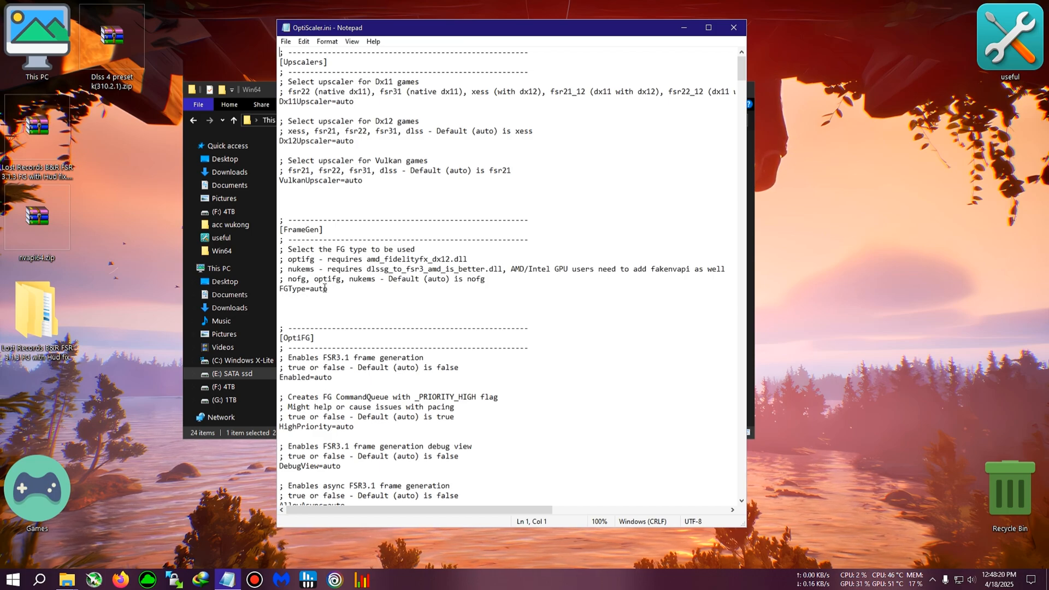
left_click(328, 288)
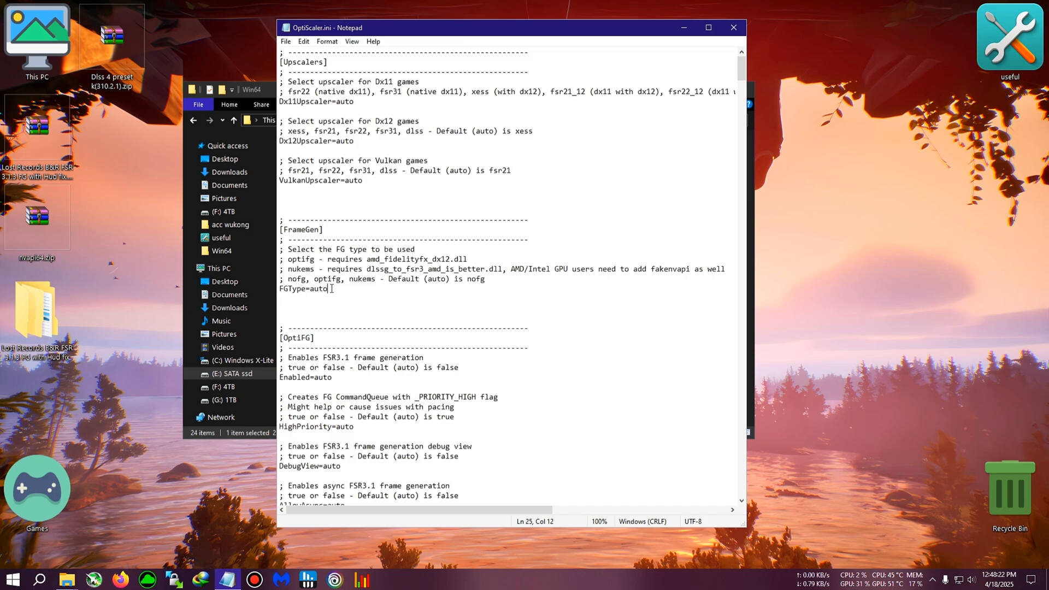
key("Backspace")
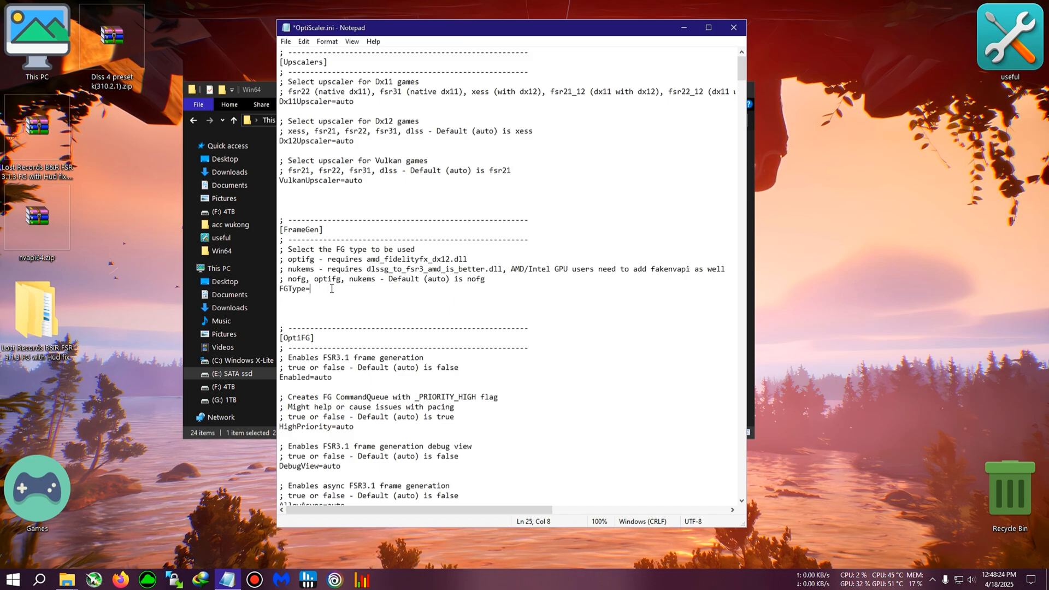
type("opti")
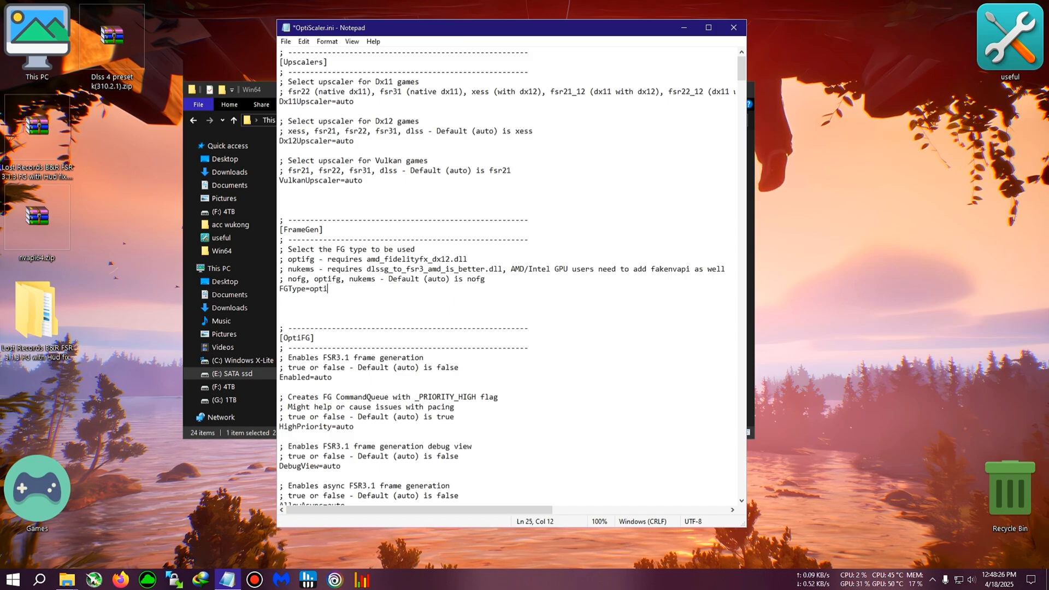
double_click(328, 279)
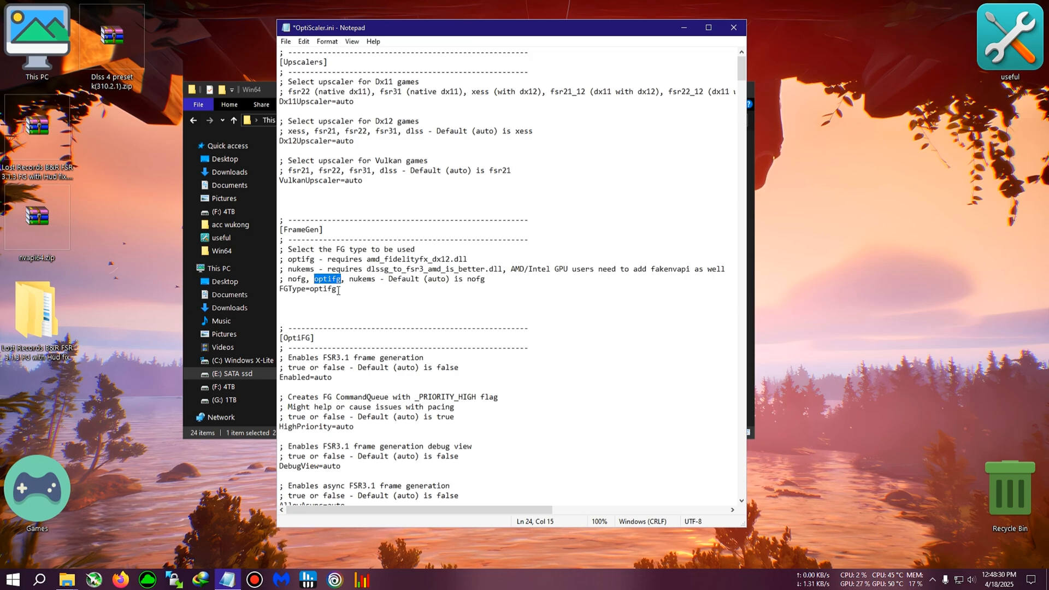
left_click(338, 289)
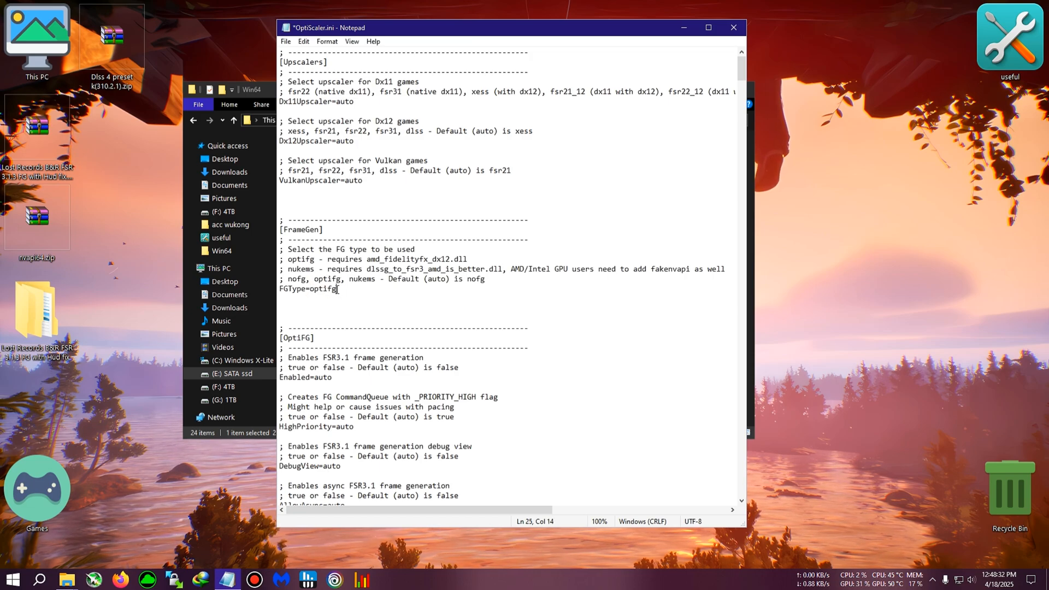
left_click(285, 42)
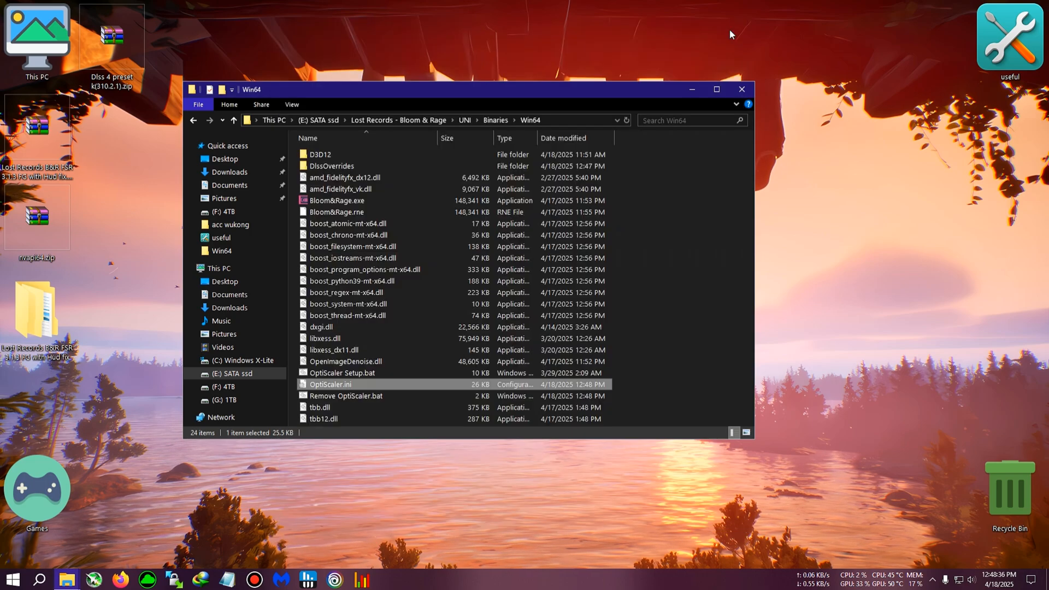
mouse_move(627, 272)
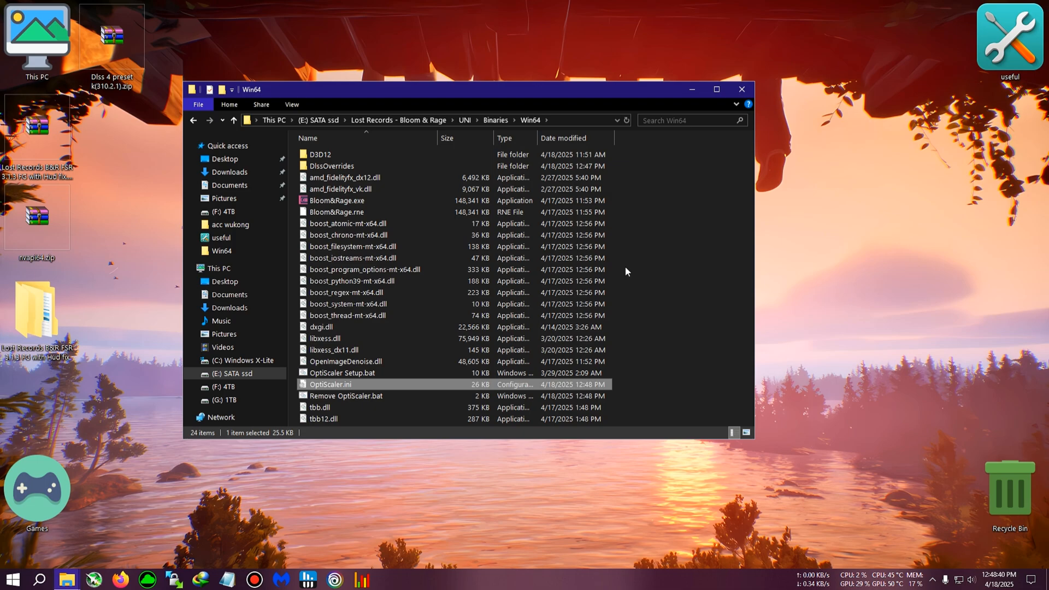
mouse_move(622, 271)
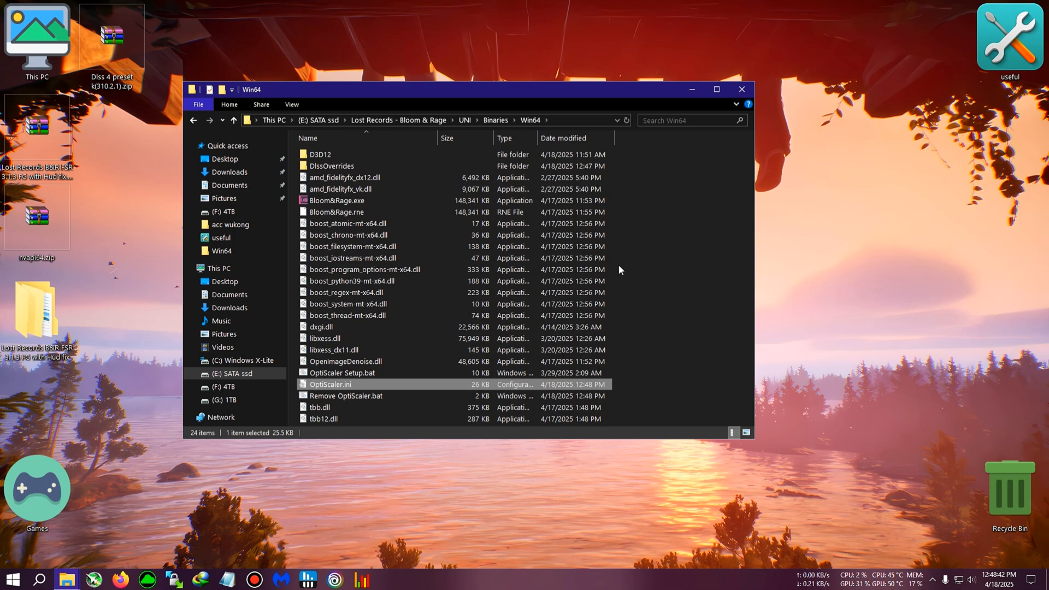
mouse_move(656, 268)
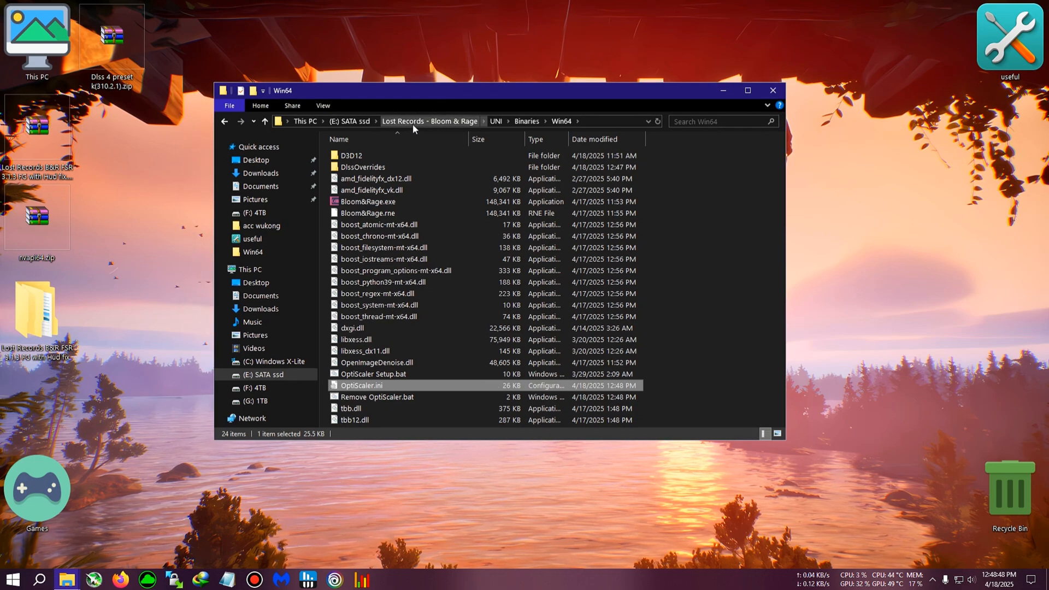
mouse_move(454, 95)
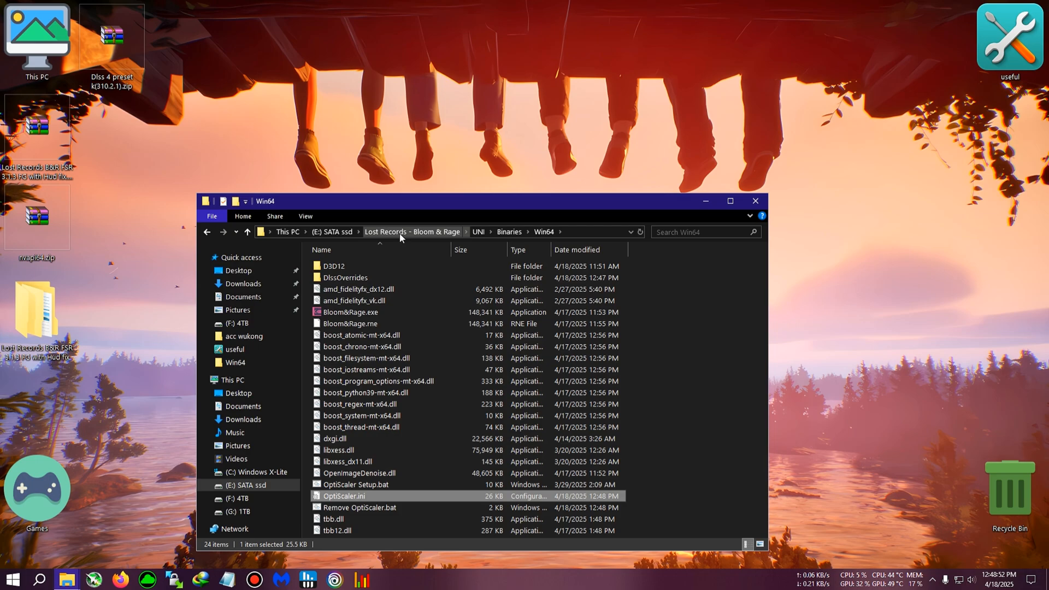
Step: Go up to the Lost Records - Bloom & Rage folder and WinRAR-extract the DLSS 4 preset zip into its own folder
left_click(411, 231)
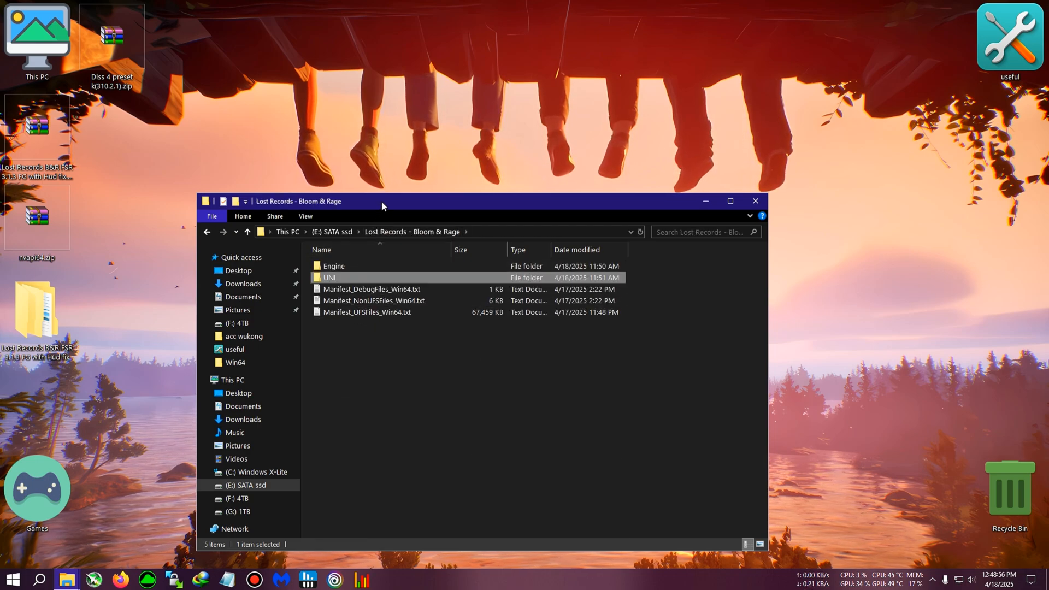
right_click(112, 35)
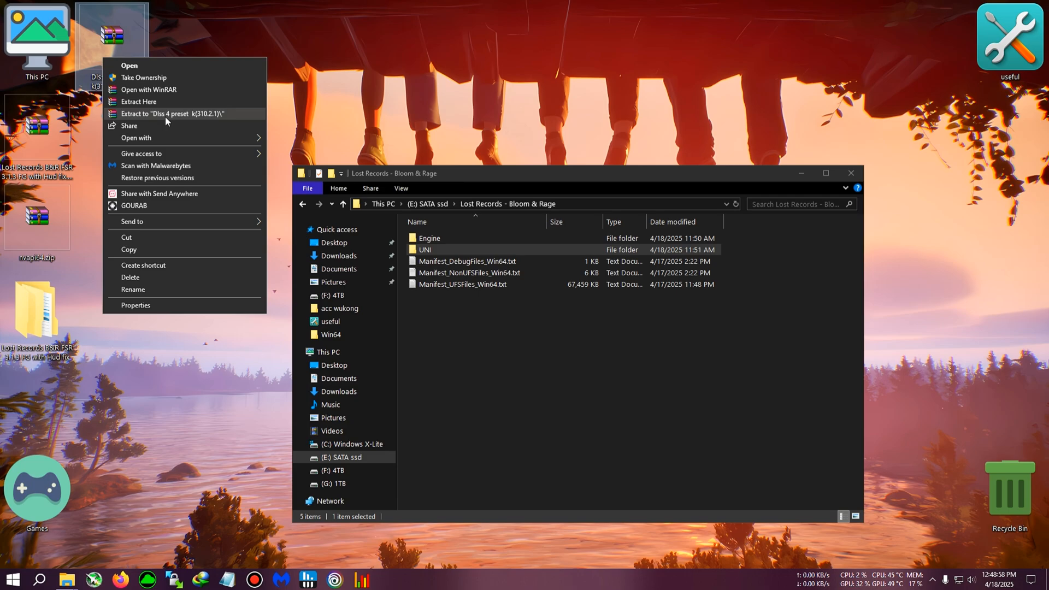
left_click(170, 114)
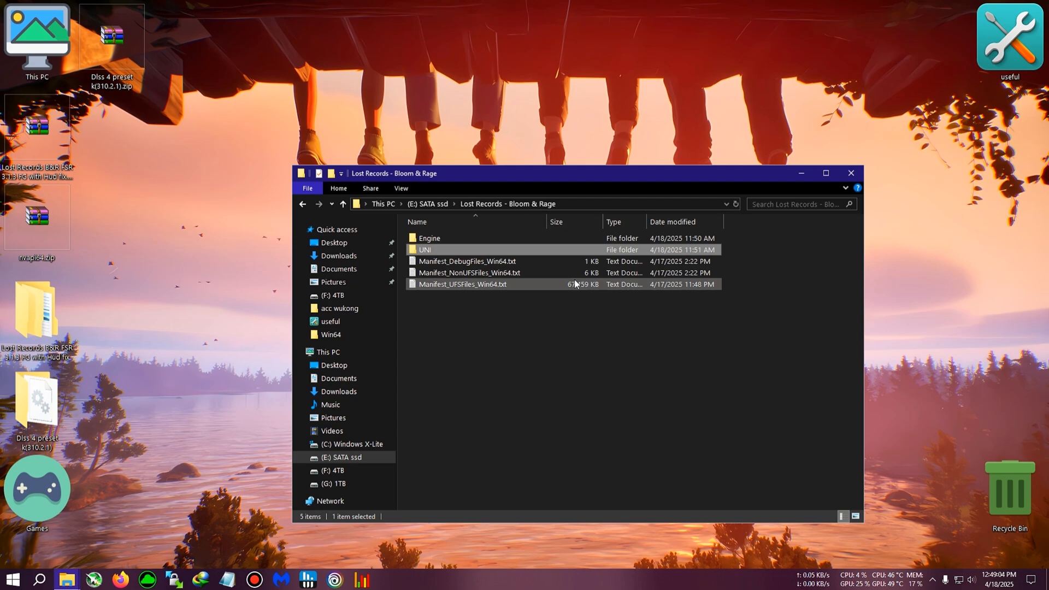
Step: Paste the DLSS 4 nvngx_dlss.dll into Engine\Plugins\NvidiaDLSS\...\ThirdParty\Win64, then close Explorer
left_click(429, 238)
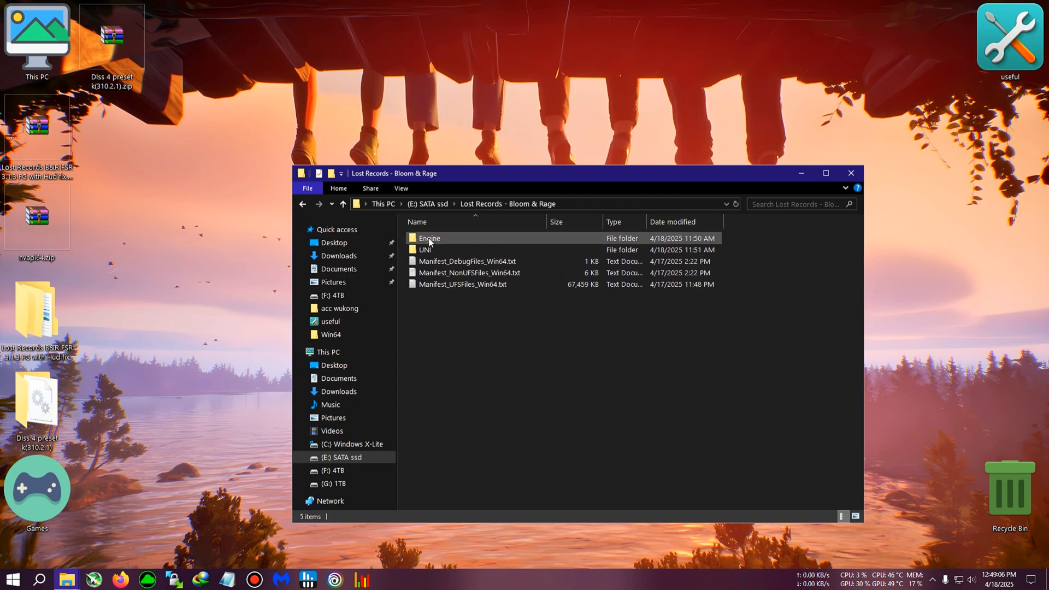
double_click(429, 238)
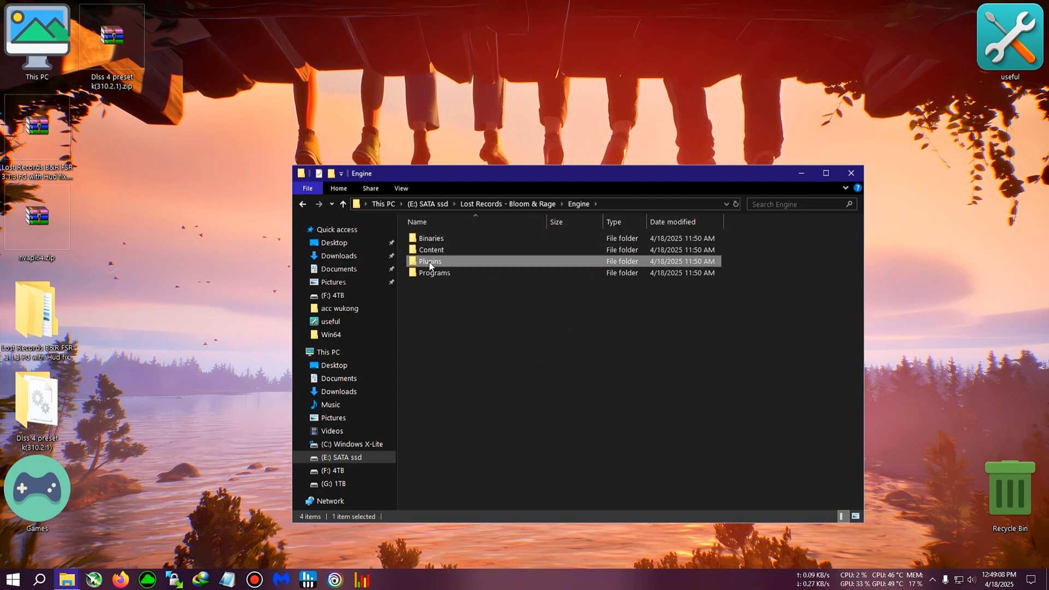
double_click(430, 262)
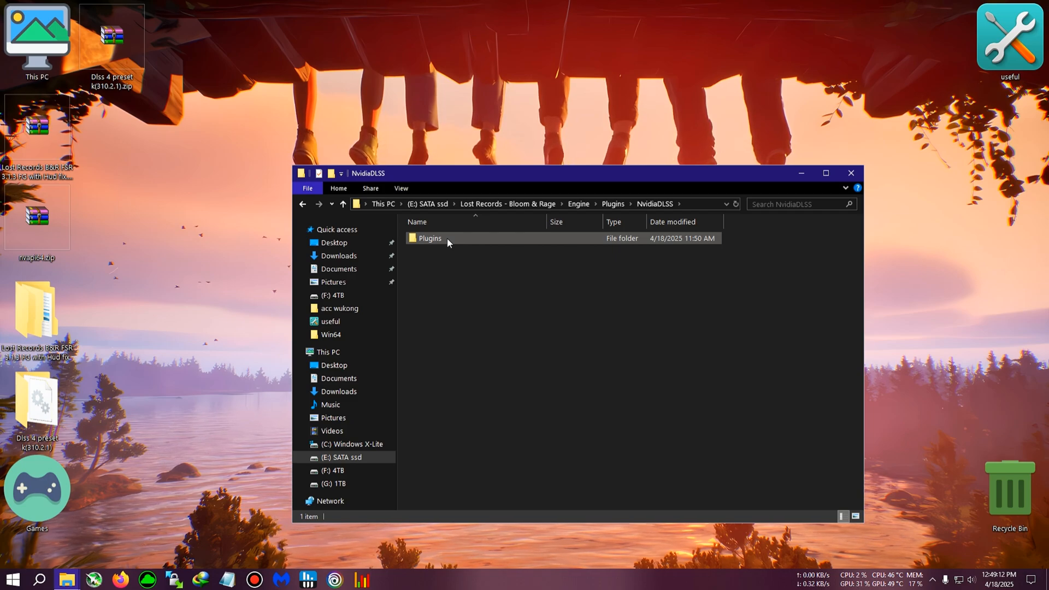
double_click(430, 238)
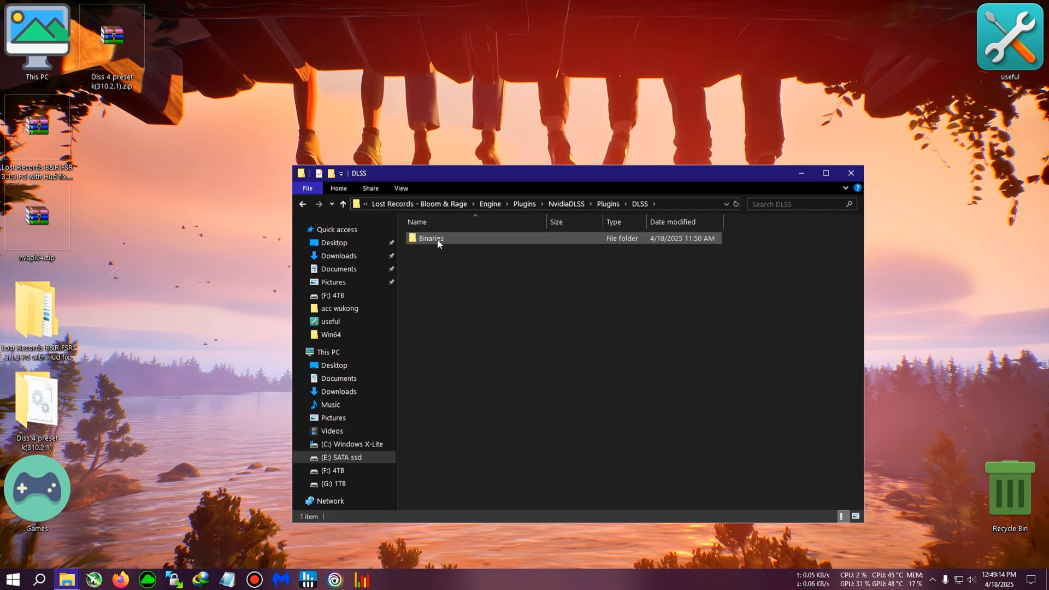
double_click(432, 238)
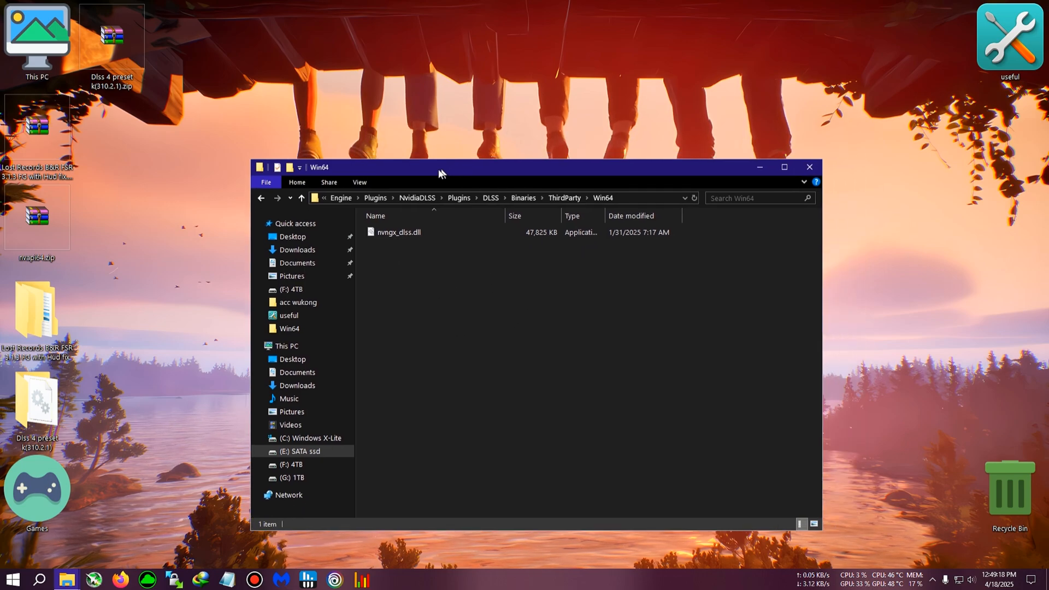
right_click(482, 368)
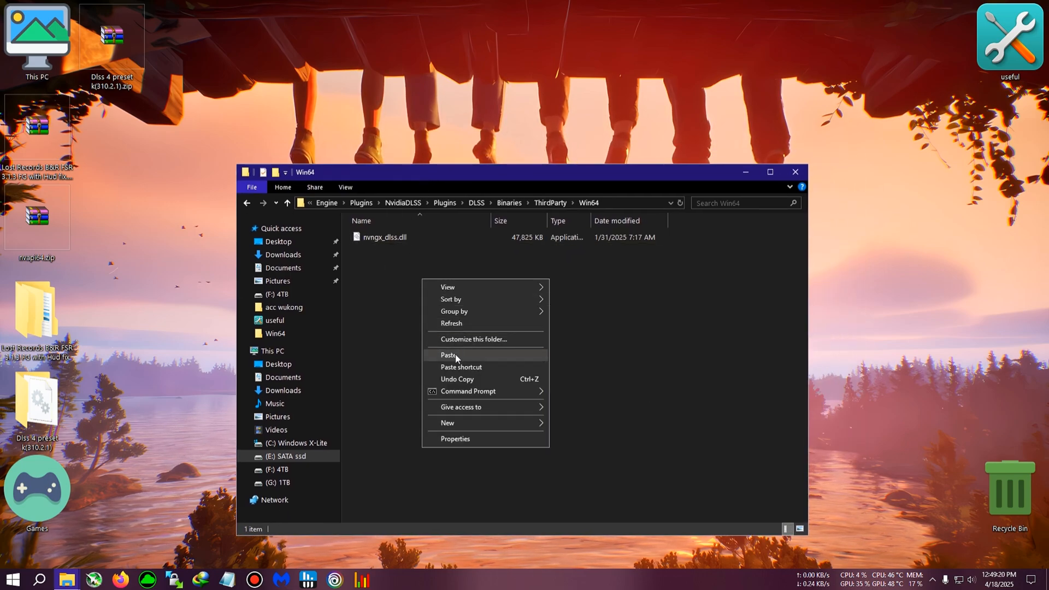
left_click(448, 354)
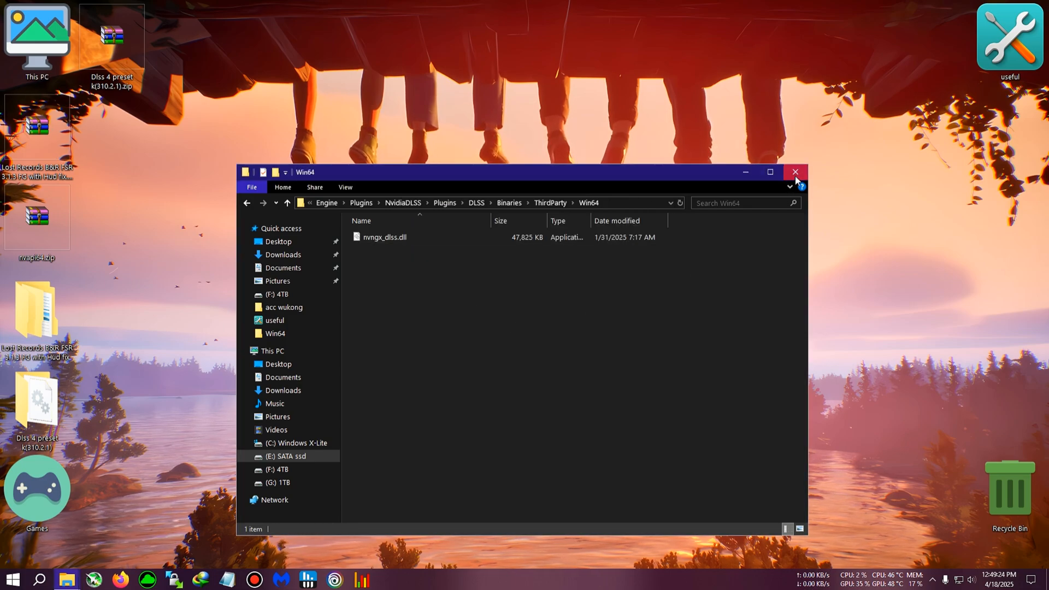
left_click(795, 172)
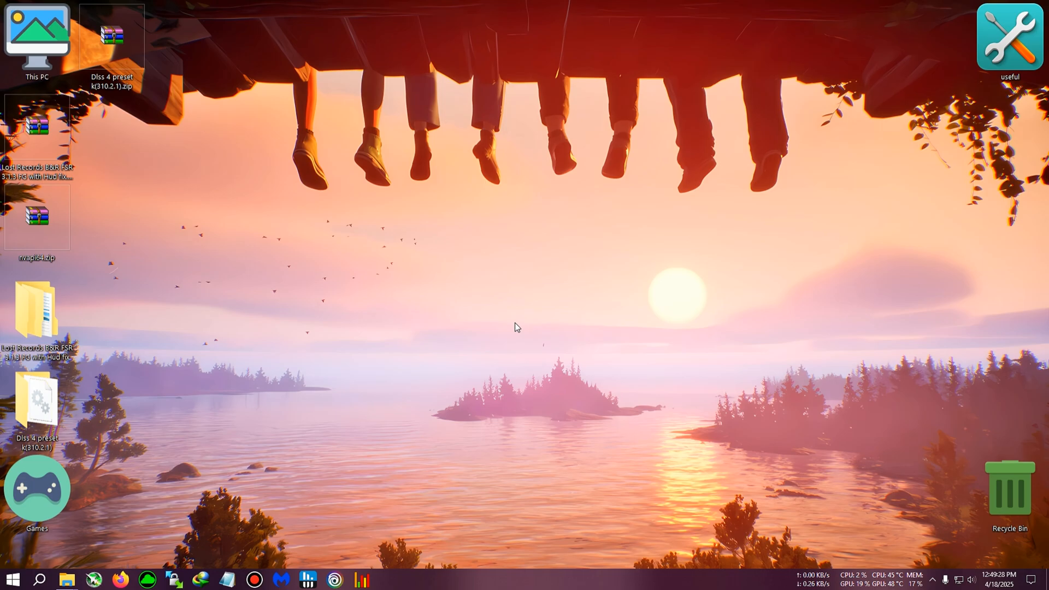
mouse_move(499, 323)
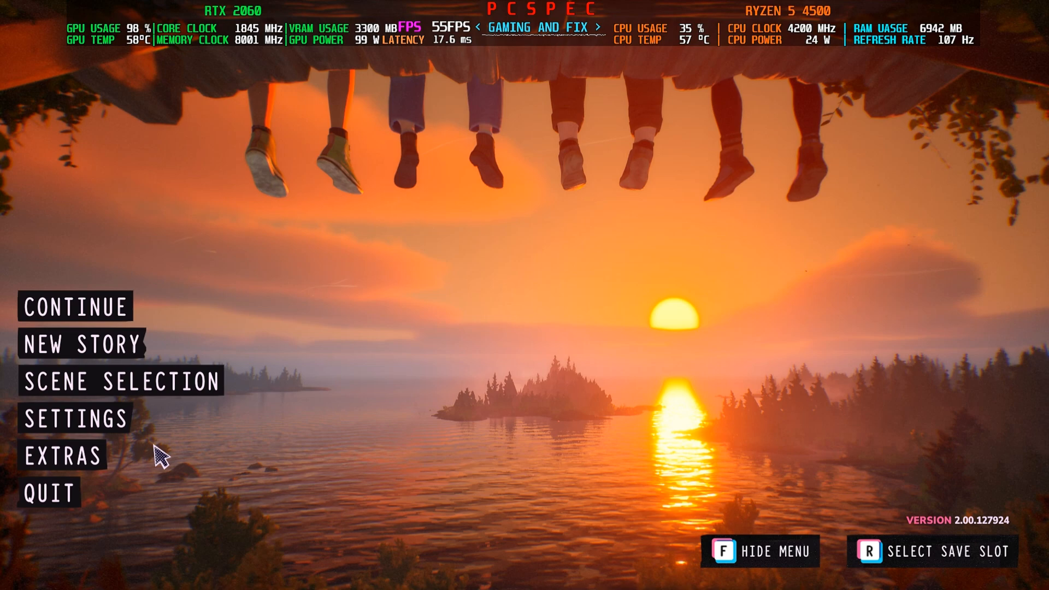
mouse_move(301, 461)
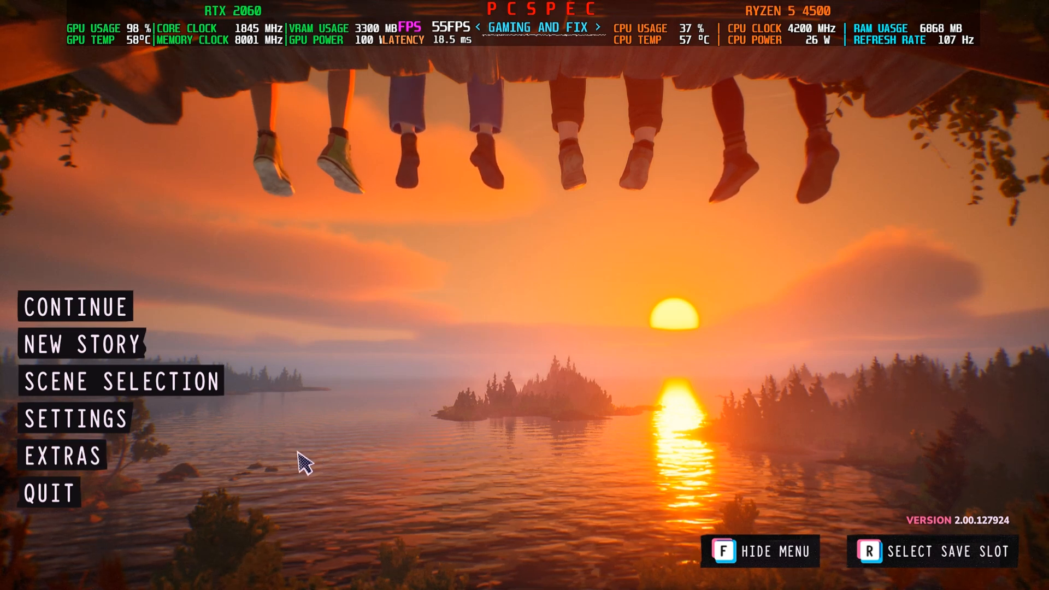
mouse_move(96, 420)
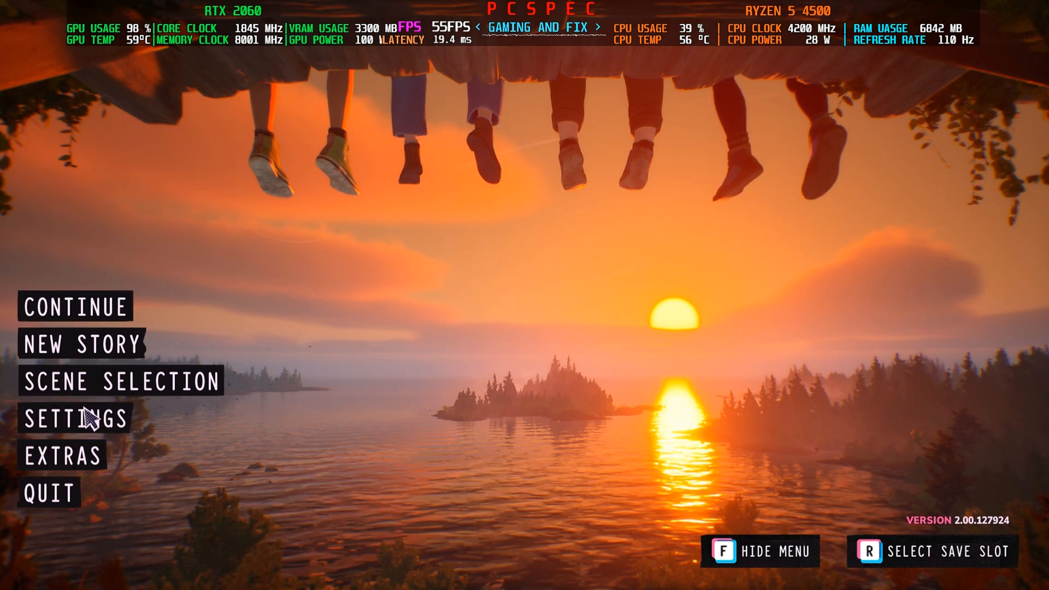
Step: Check that Settings > Video shows Upscaling as NVIDIA DLSS in Quality mode, then go back
left_click(70, 419)
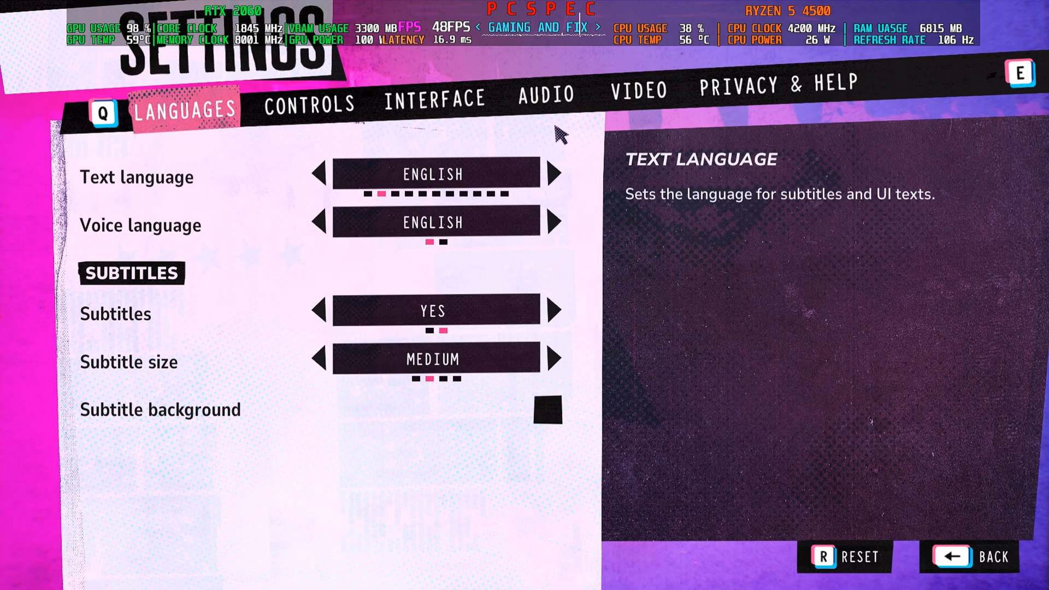
left_click(639, 90)
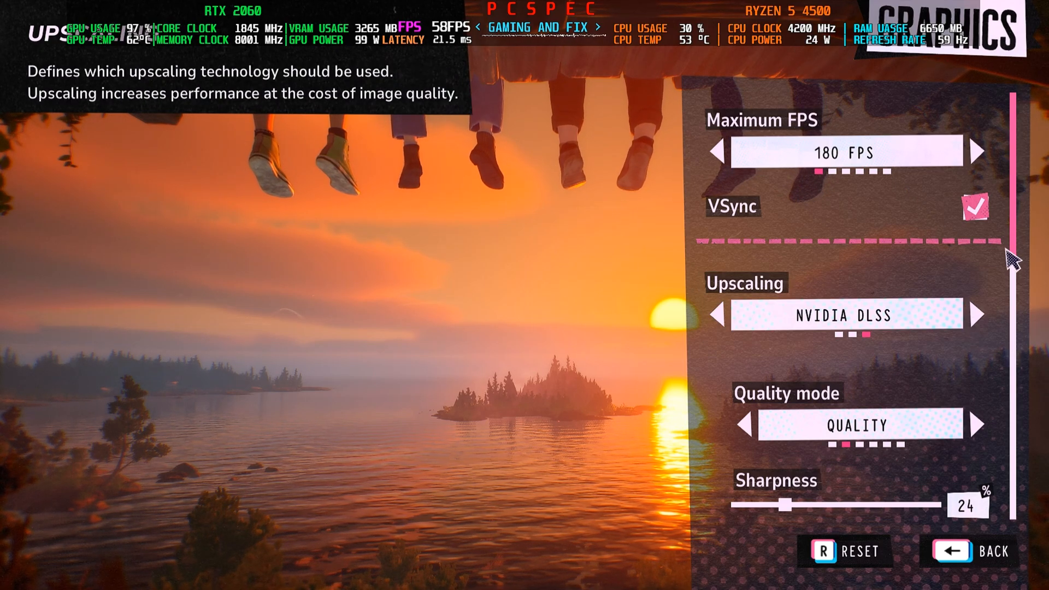
left_click(972, 552)
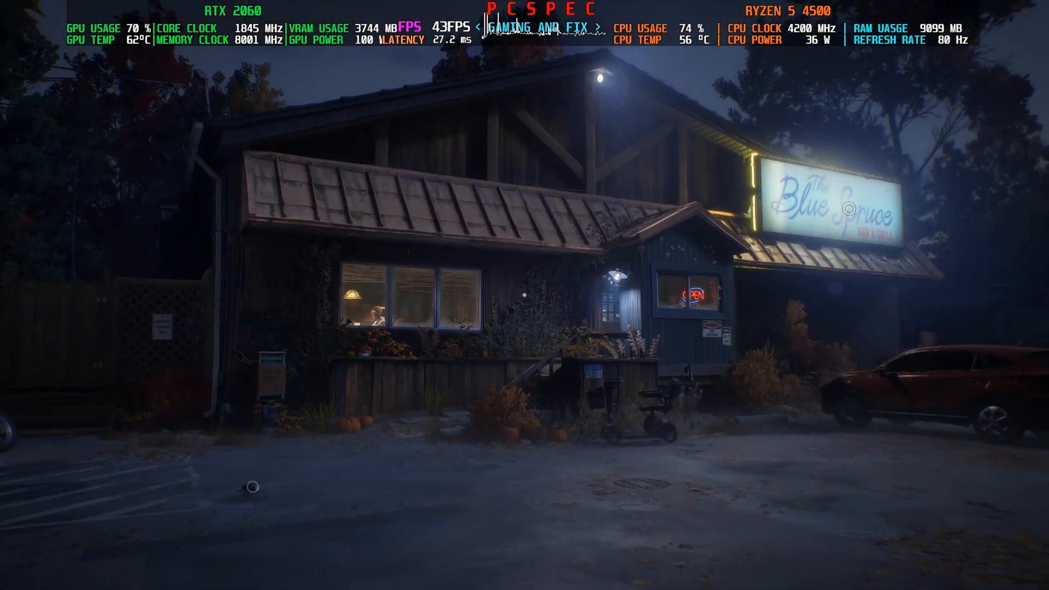
mouse_move(525, 295)
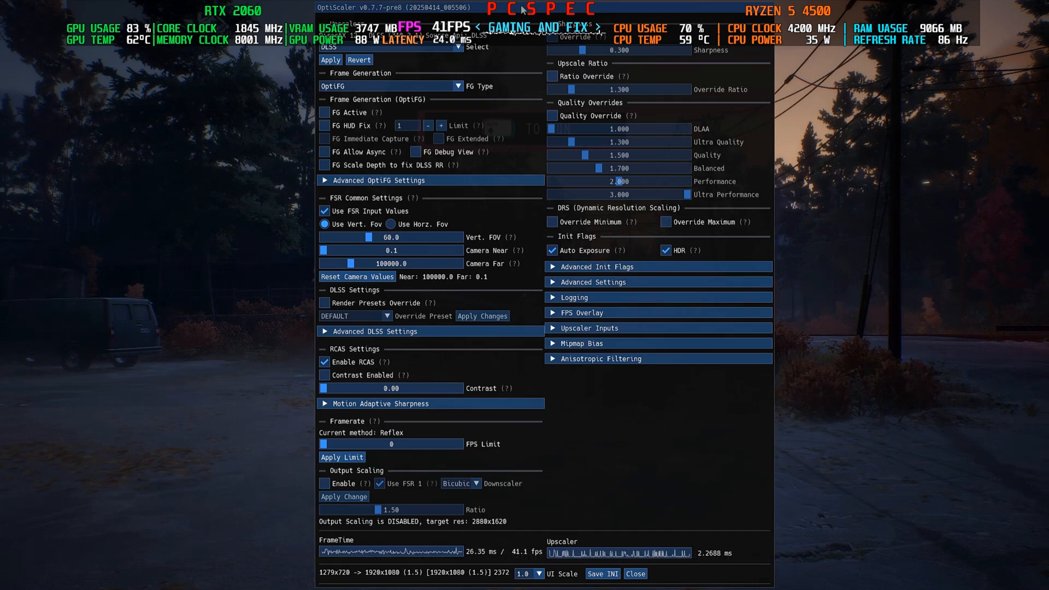
Step: Lower OptiScaler's UI scale and enable FG Active and FG HUD Fix for OptiFG
left_click(540, 575)
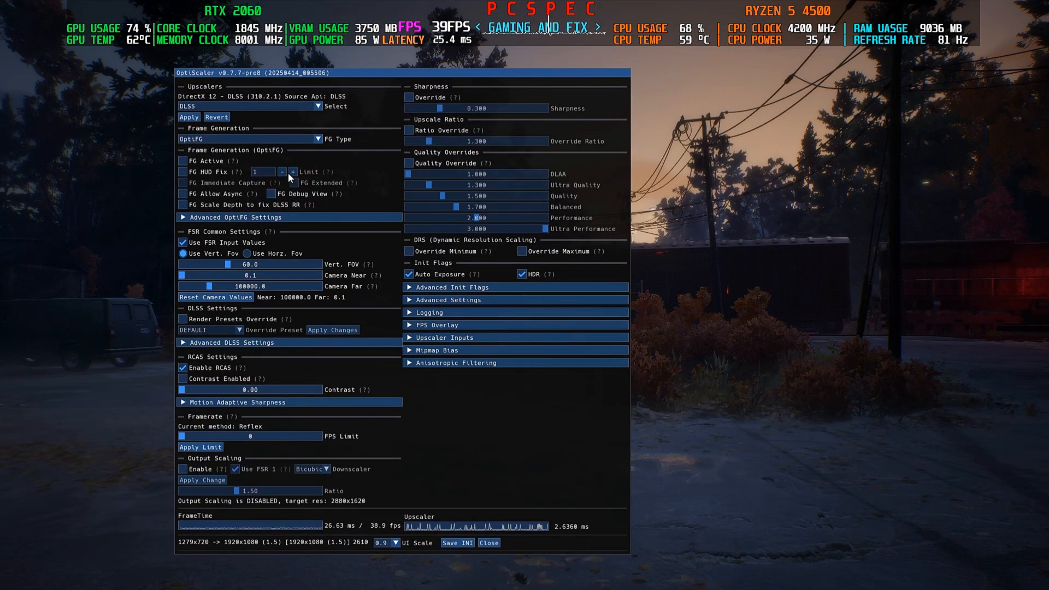
left_click(181, 162)
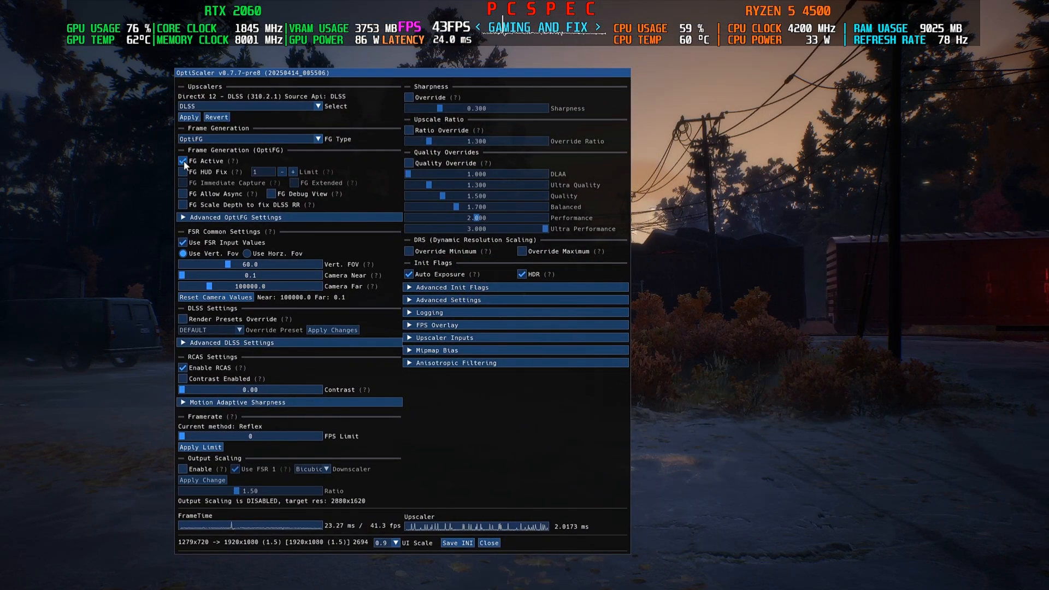
left_click(183, 171)
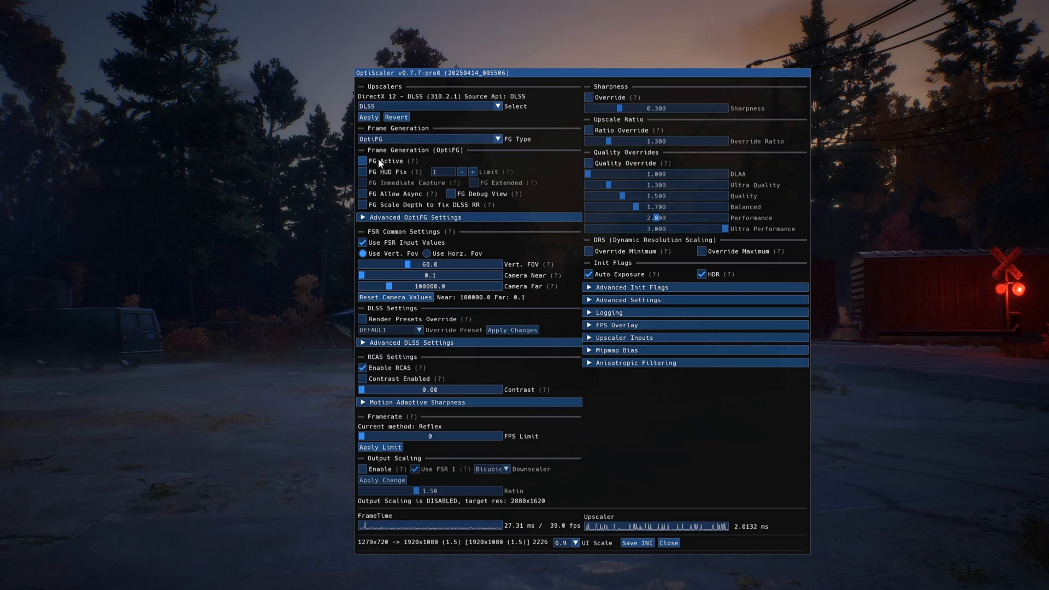
left_click(362, 161)
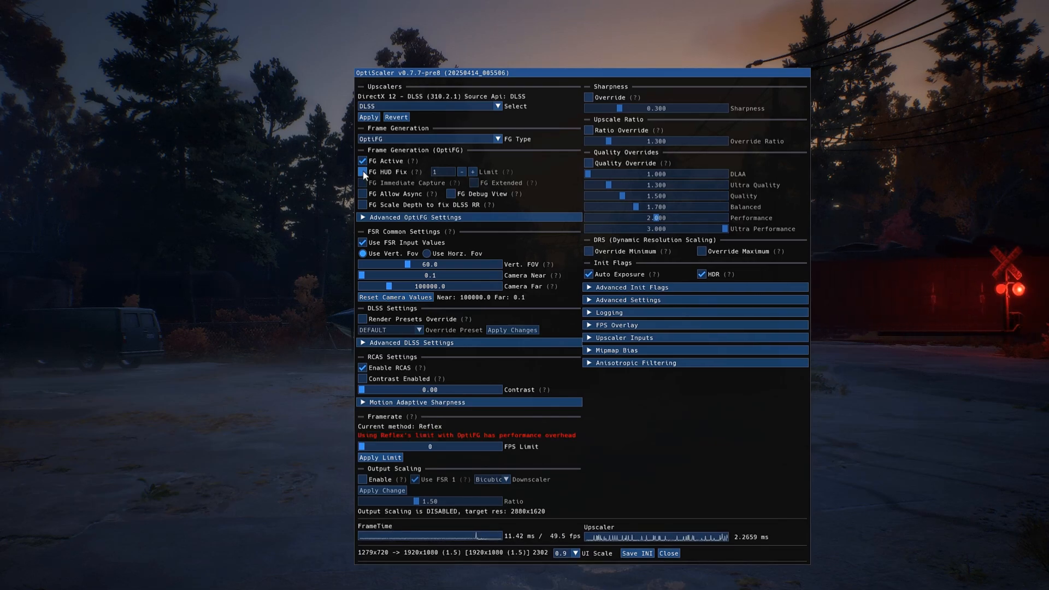
left_click(363, 171)
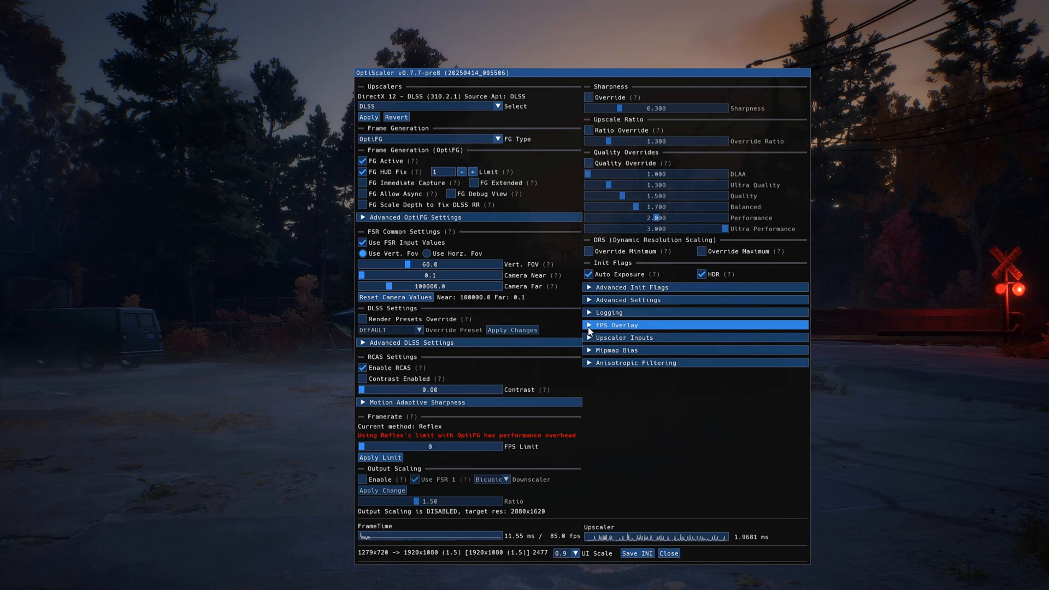
Step: Enable the FPS overlay and set Overlay Type to Full
left_click(589, 325)
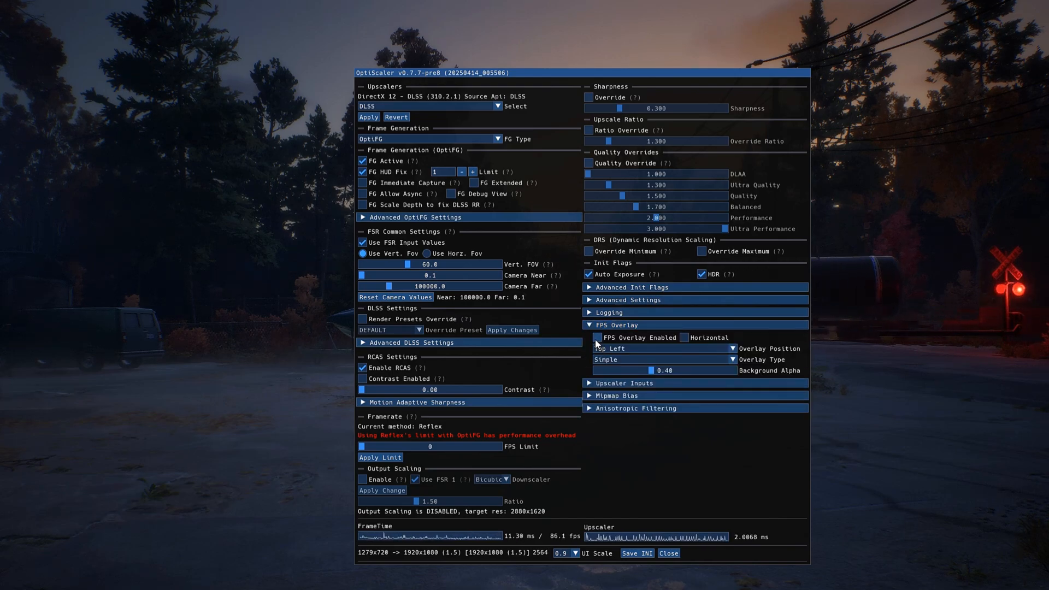
left_click(595, 337)
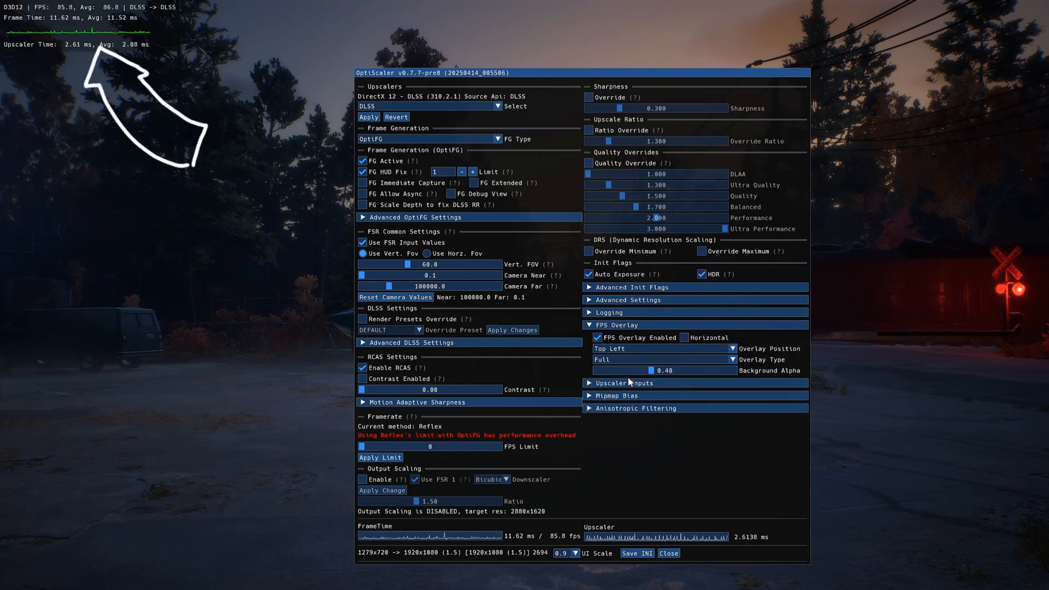
left_click(636, 554)
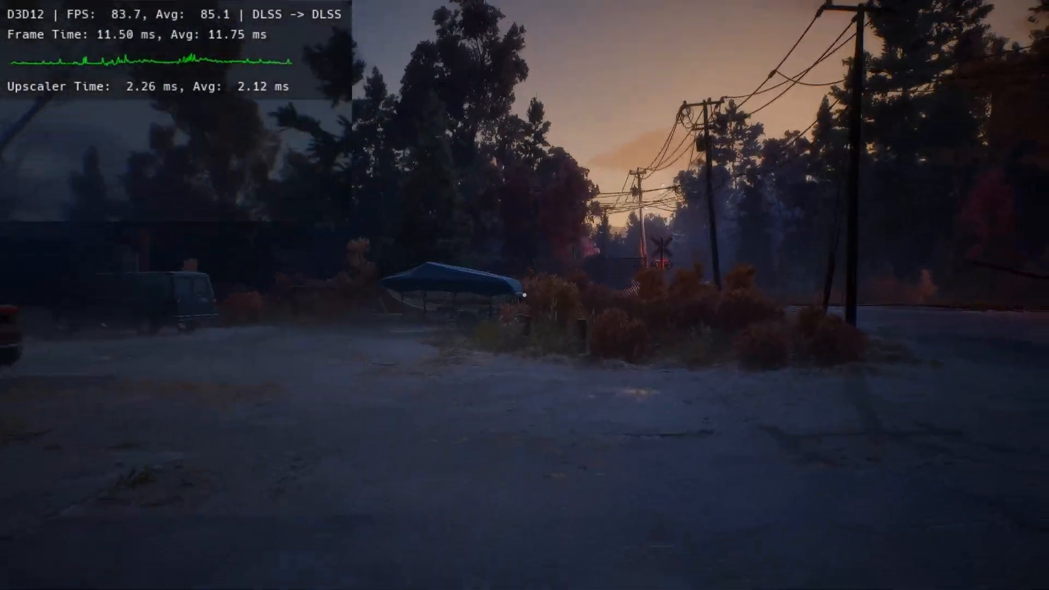
mouse_move(524, 295)
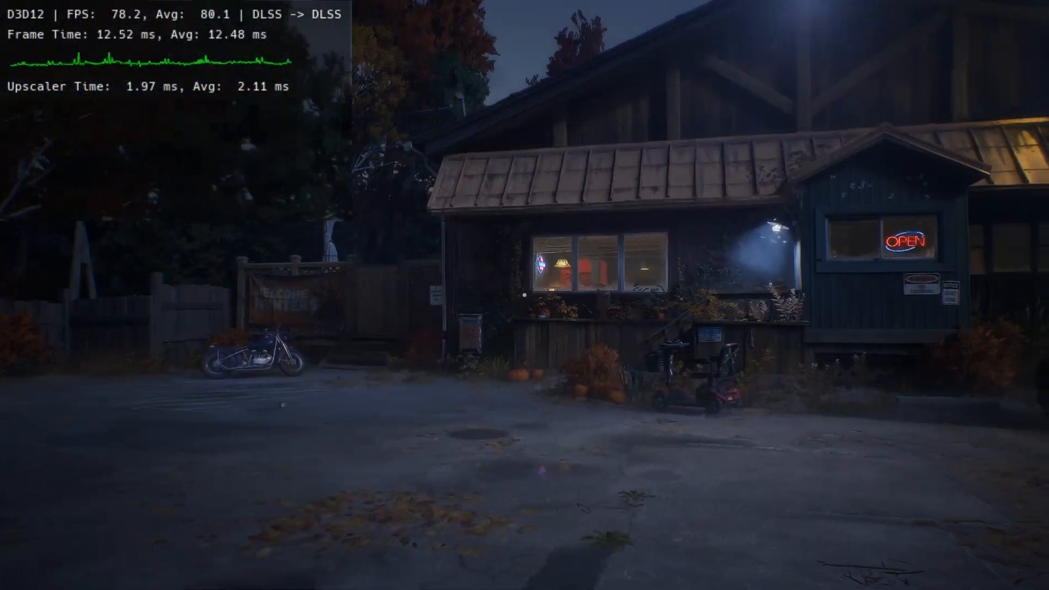
mouse_move(525, 295)
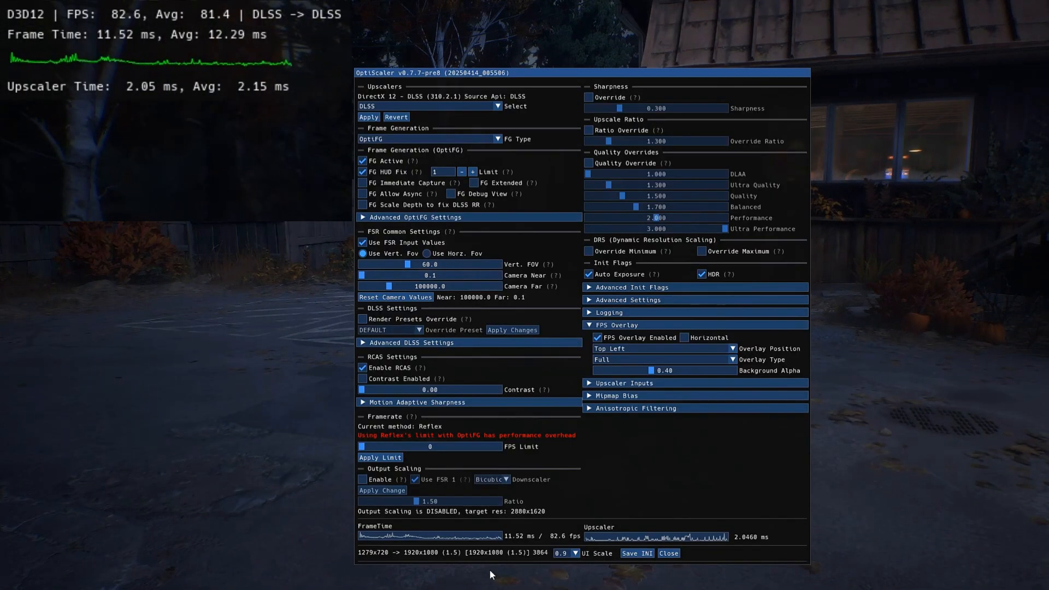
Step: Enable FG Debug View, close OptiScaler, and pause and resume with Esc to inspect the buffers
left_click(451, 194)
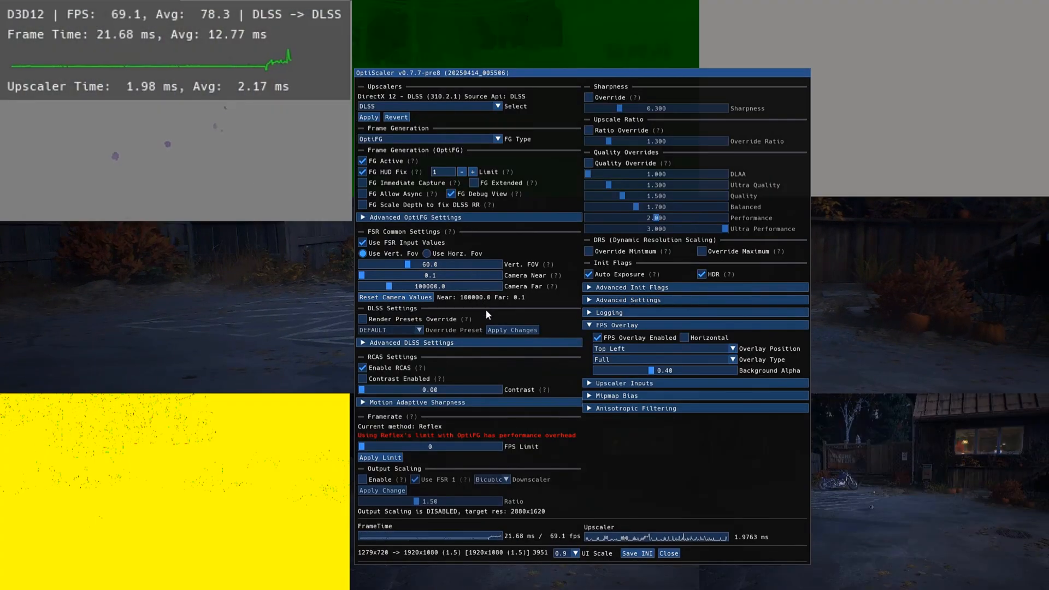
left_click(668, 554)
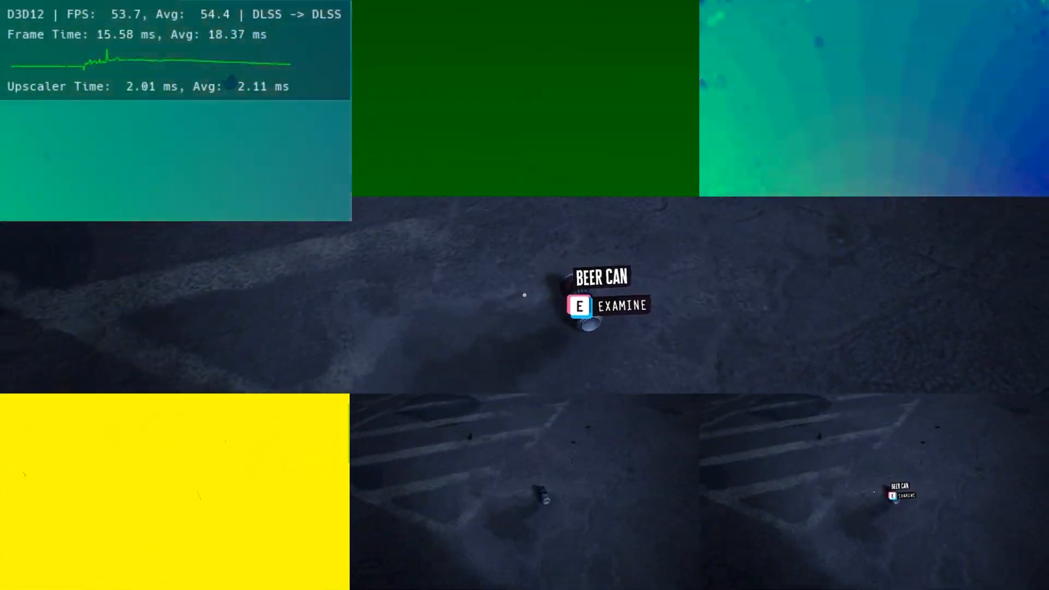
key("Escape")
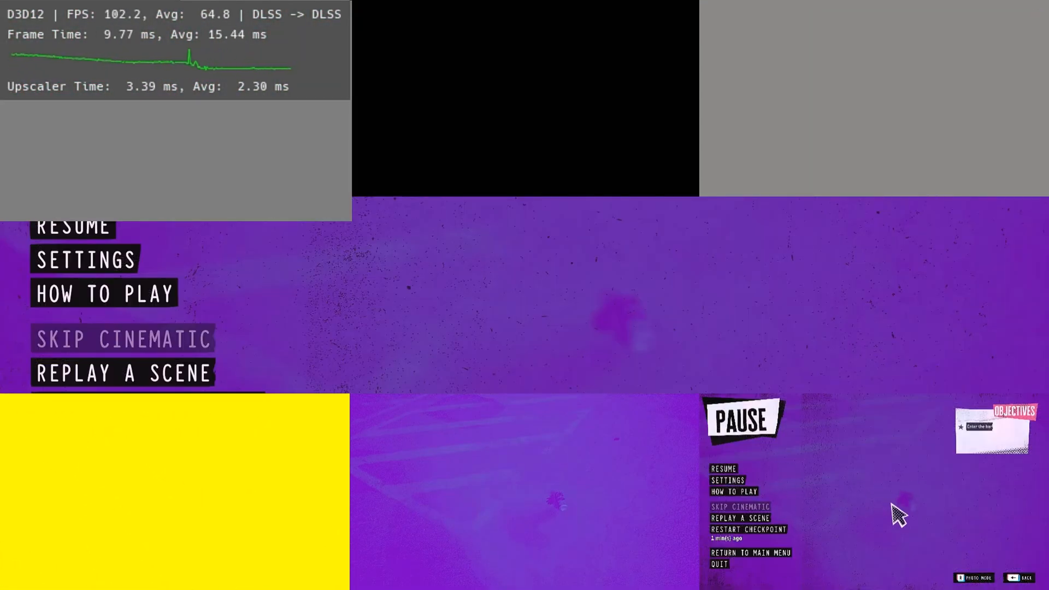
left_click(724, 469)
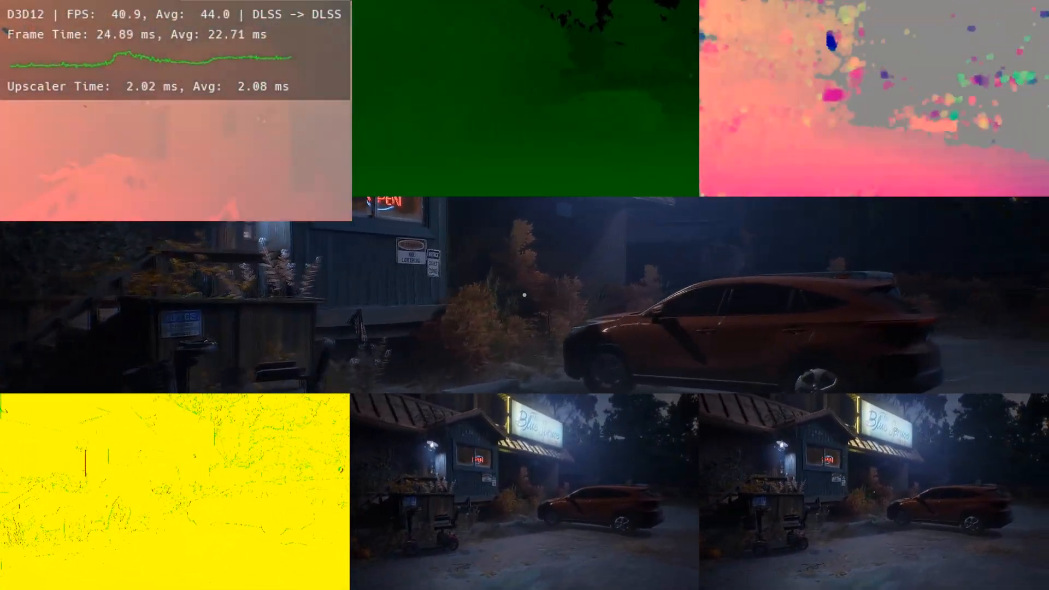
key("Escape")
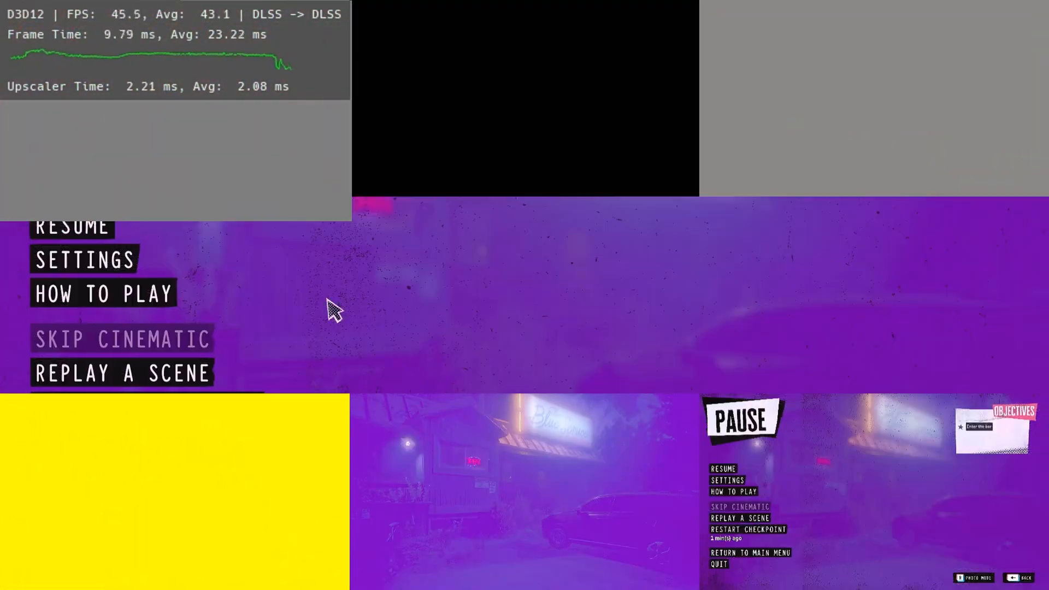
mouse_move(803, 492)
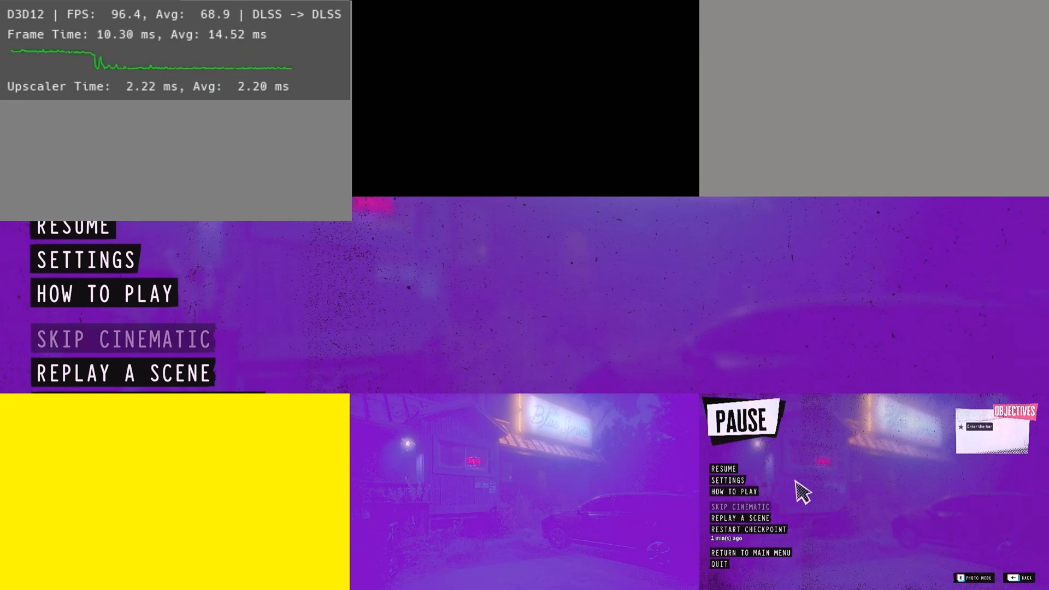
mouse_move(552, 501)
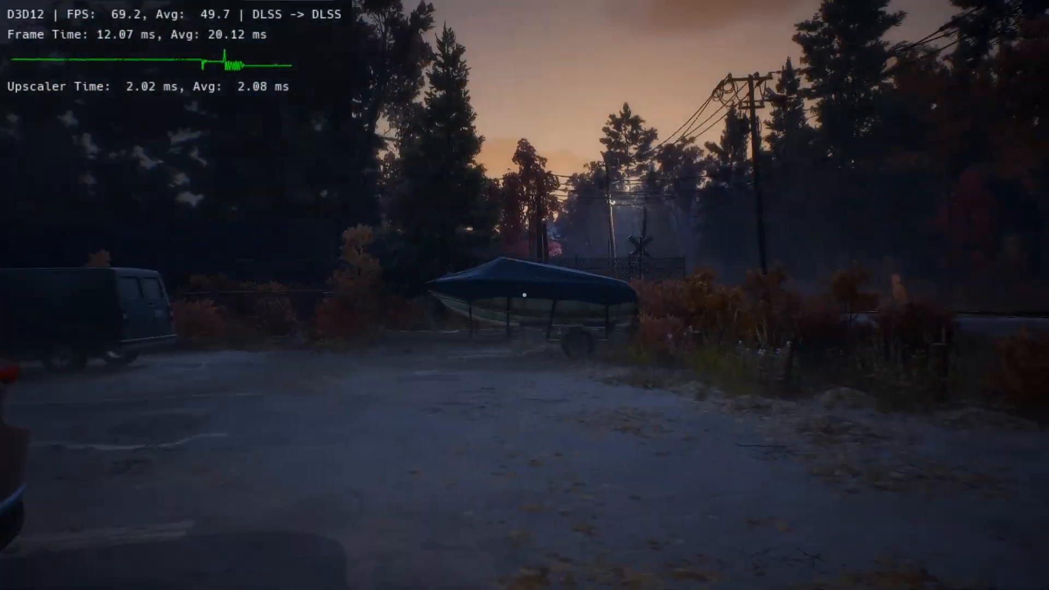
mouse_move(525, 296)
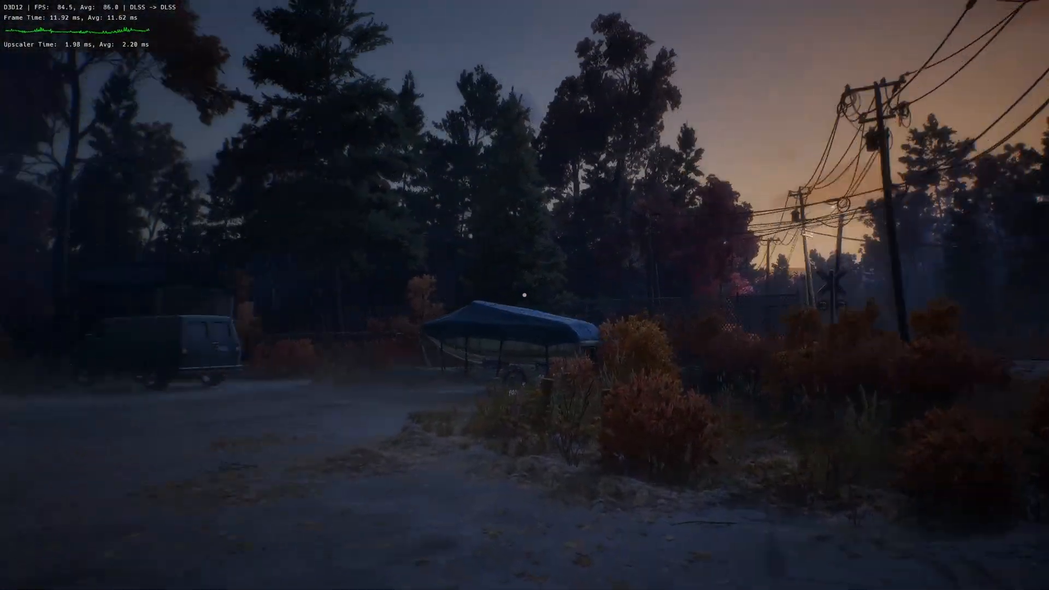
mouse_move(525, 295)
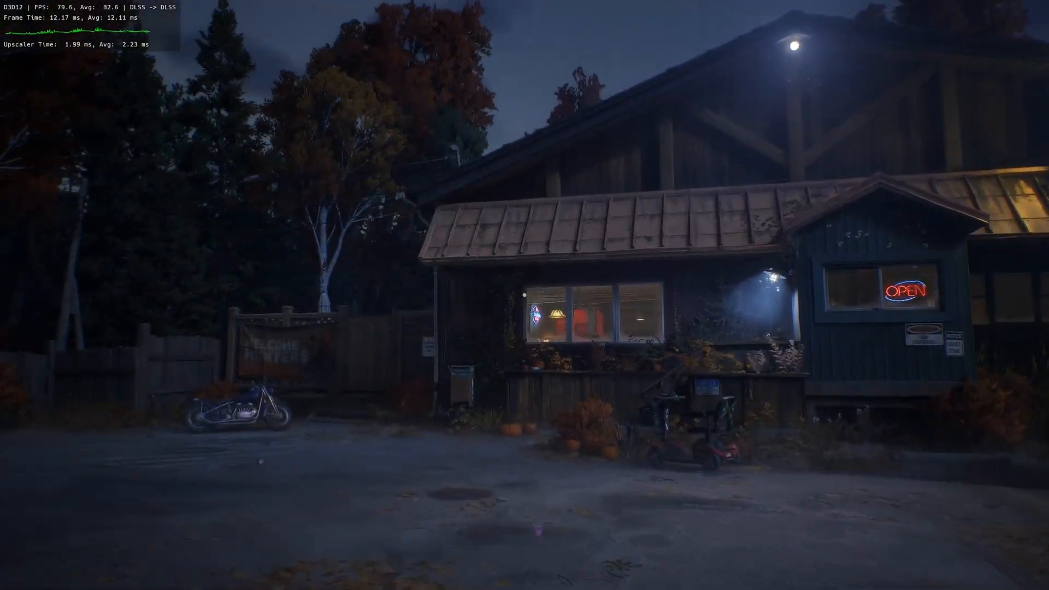